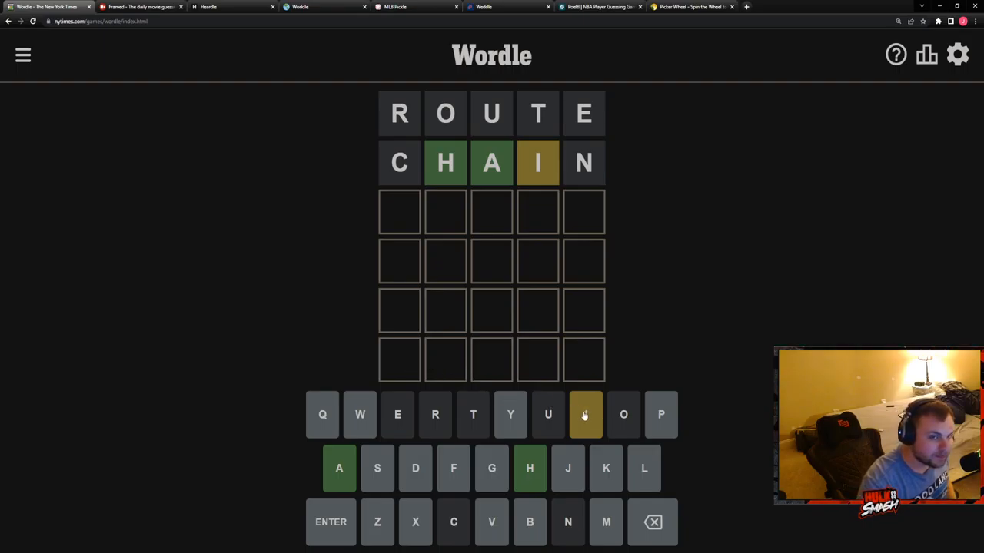
{"action": "mouse_move", "coordinate": [584, 416]}
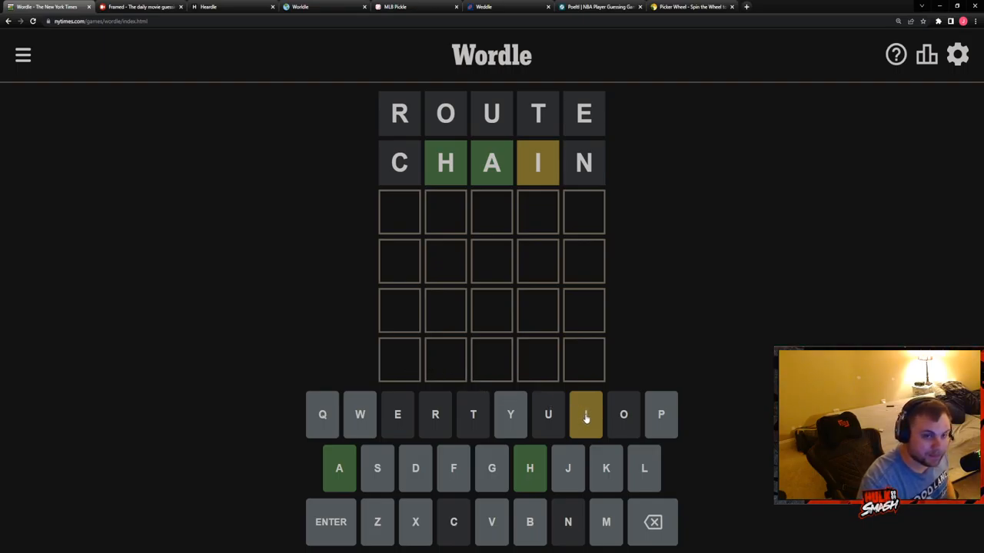
{"action": "mouse_move", "coordinate": [584, 418]}
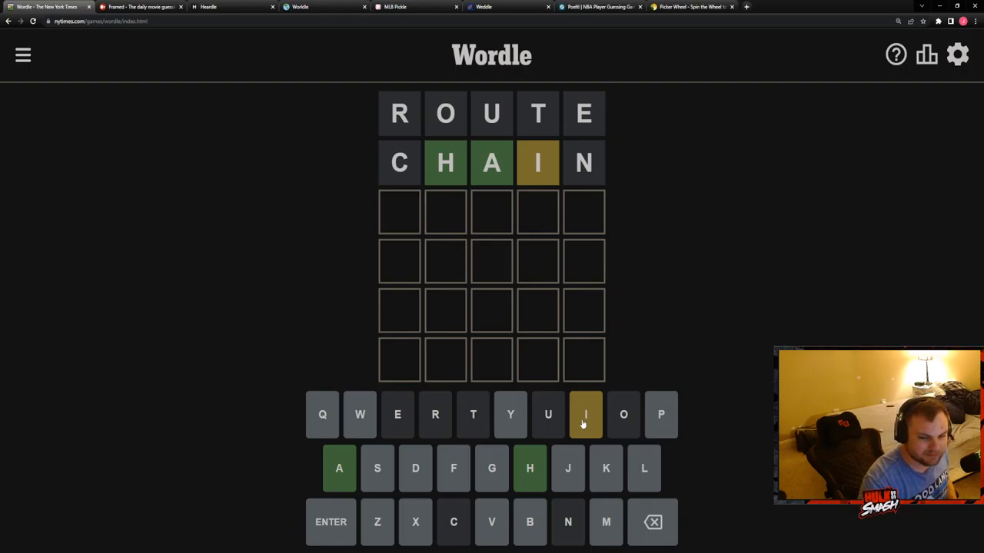
{"action": "mouse_move", "coordinate": [584, 424]}
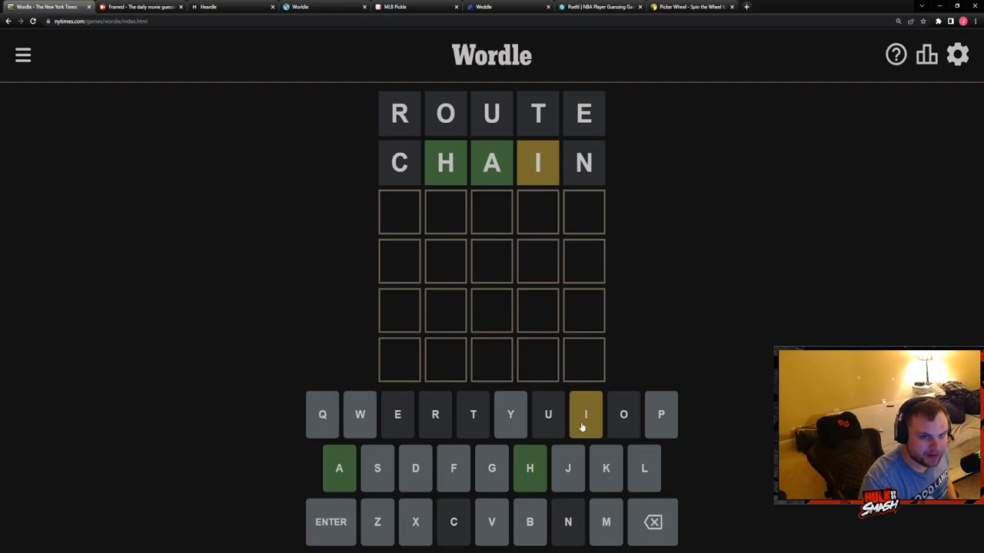
{"action": "mouse_move", "coordinate": [581, 428]}
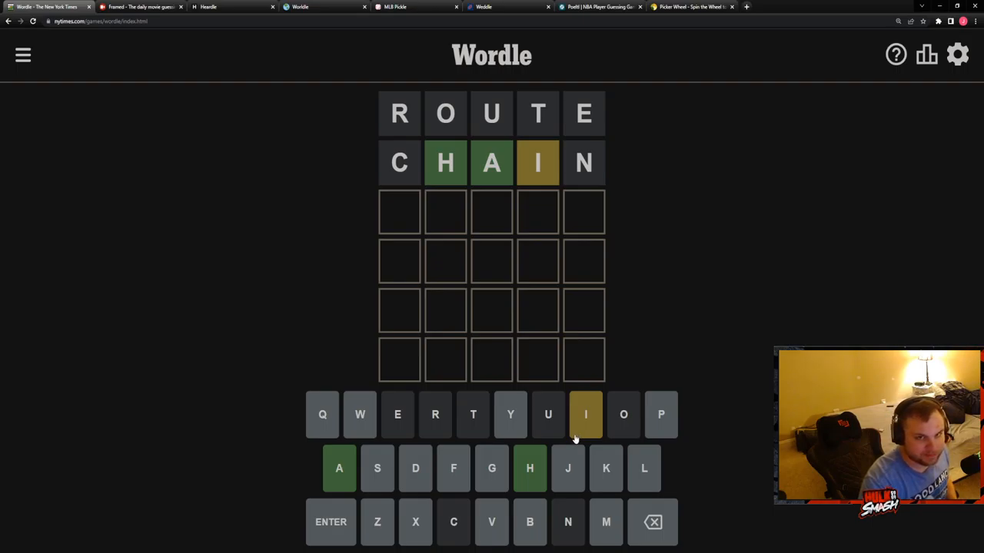
{"action": "mouse_move", "coordinate": [568, 442]}
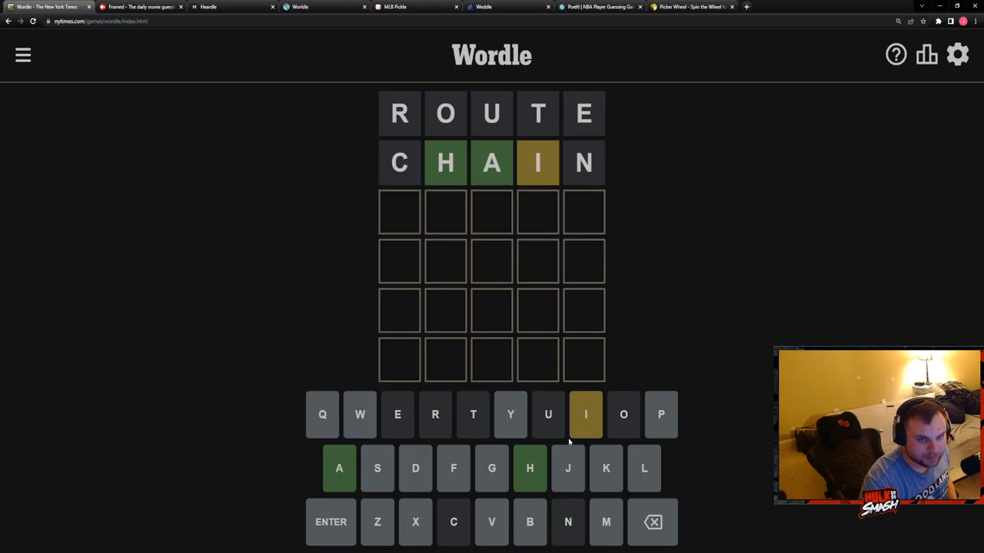
Leave Wordle at the ROUTE and CHAIN guesses and move to the Framed game
{"action": "type", "text": "H"}
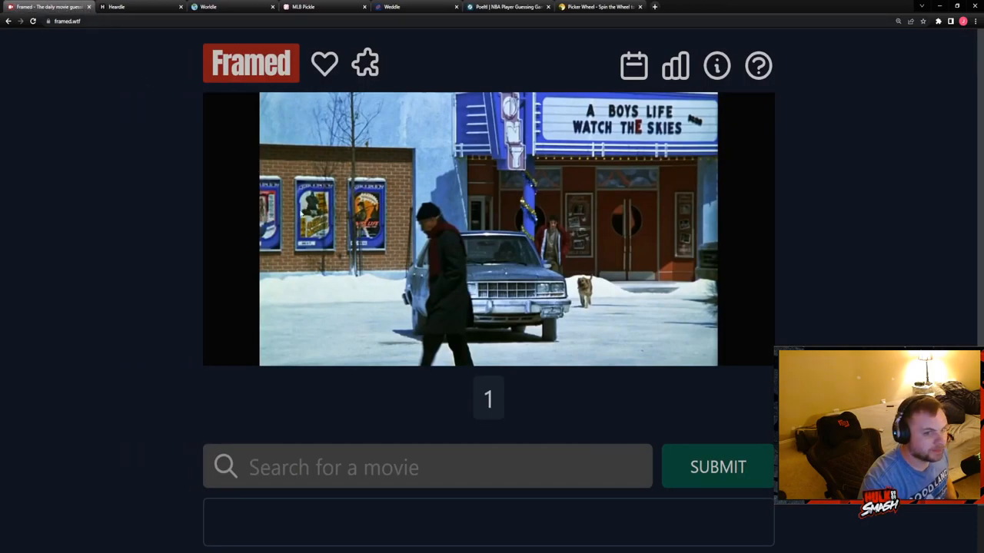
Guess Gremlins as today's movie, solving Framed on the first still
{"action": "left_click", "coordinate": [427, 467]}
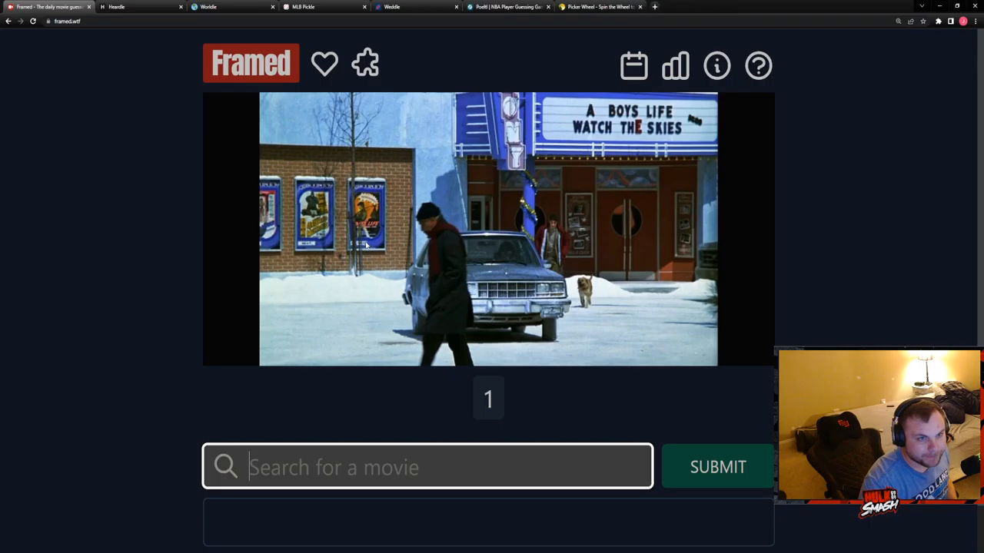
{"action": "mouse_move", "coordinate": [661, 146]}
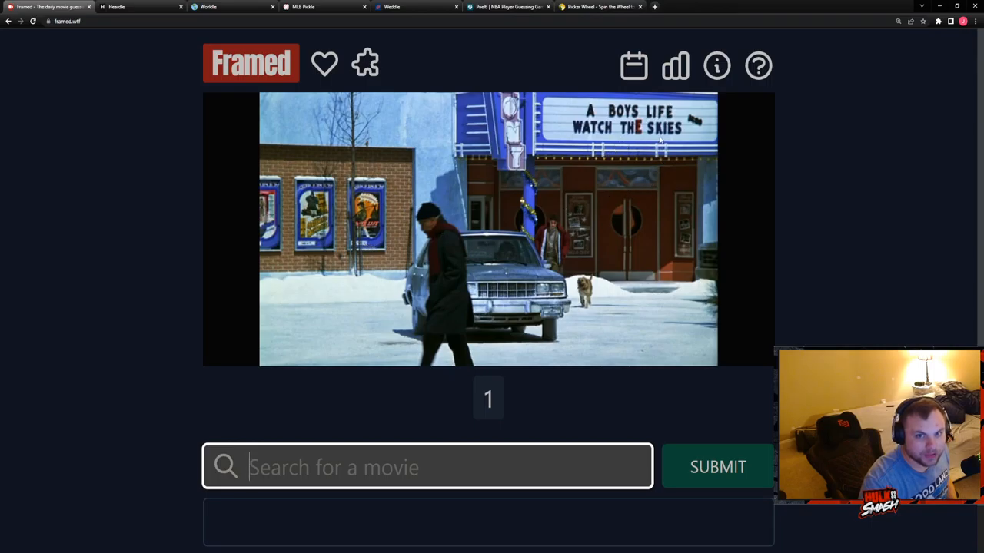
{"action": "mouse_move", "coordinate": [550, 238]}
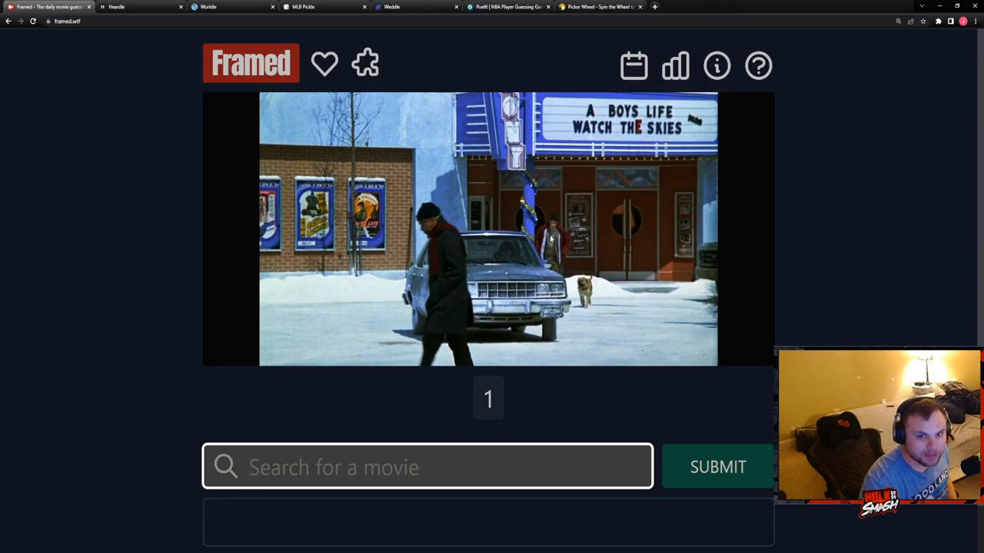
{"action": "mouse_move", "coordinate": [480, 509]}
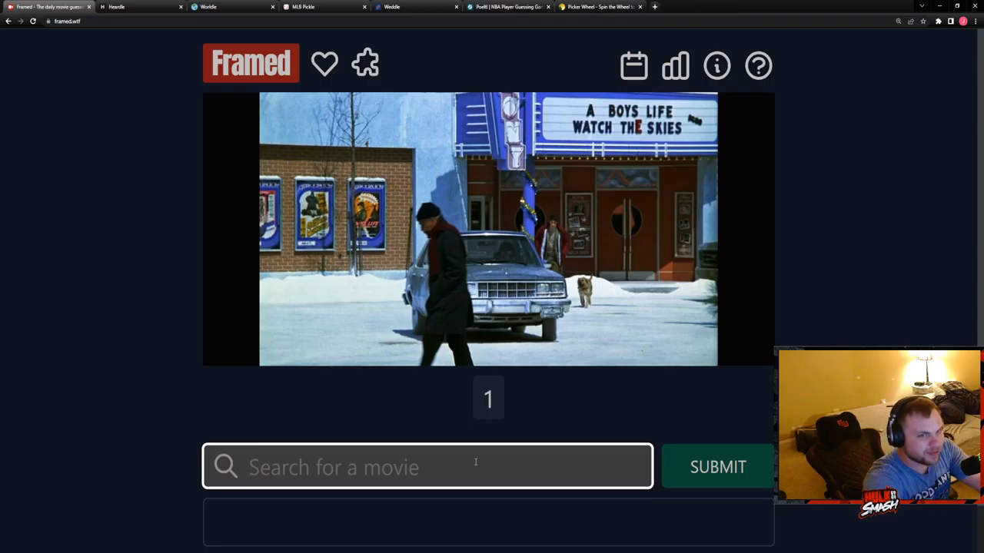
{"action": "type", "text": "g"}
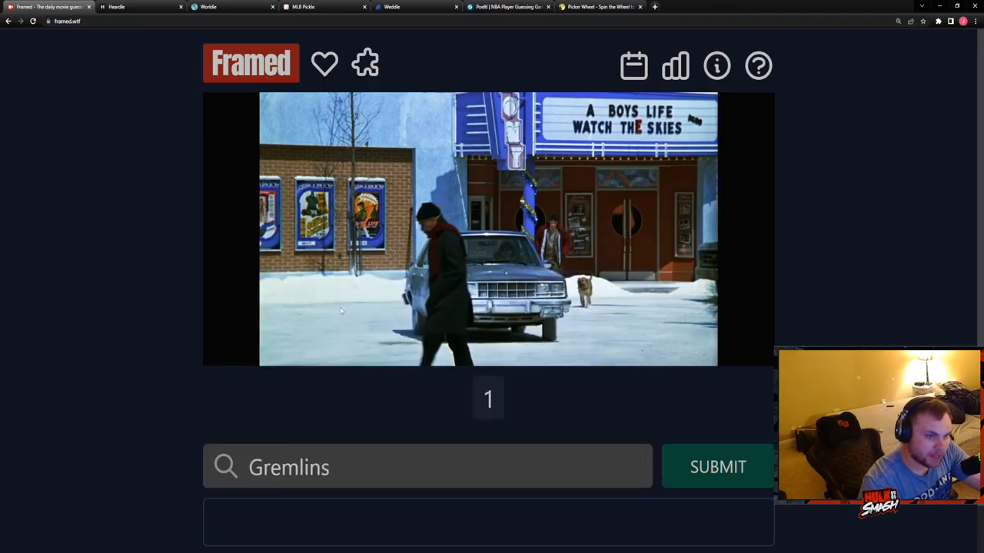
{"action": "left_click", "coordinate": [716, 467]}
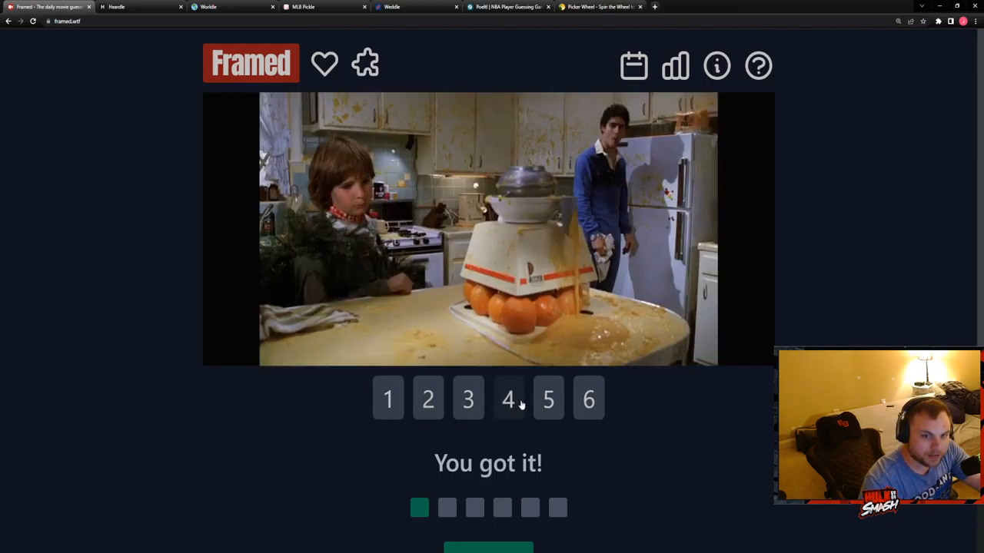
{"action": "mouse_move", "coordinate": [304, 129]}
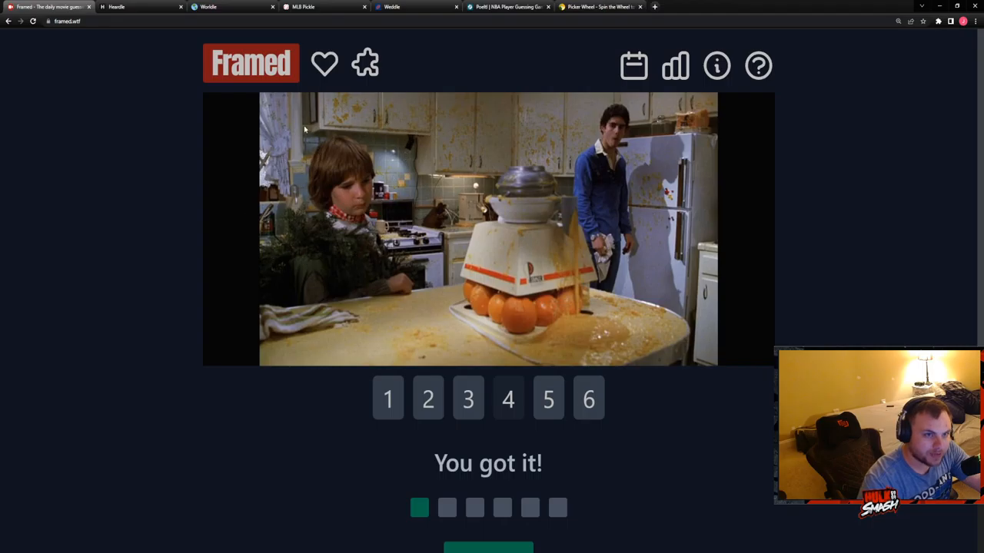
{"action": "mouse_move", "coordinate": [329, 184]}
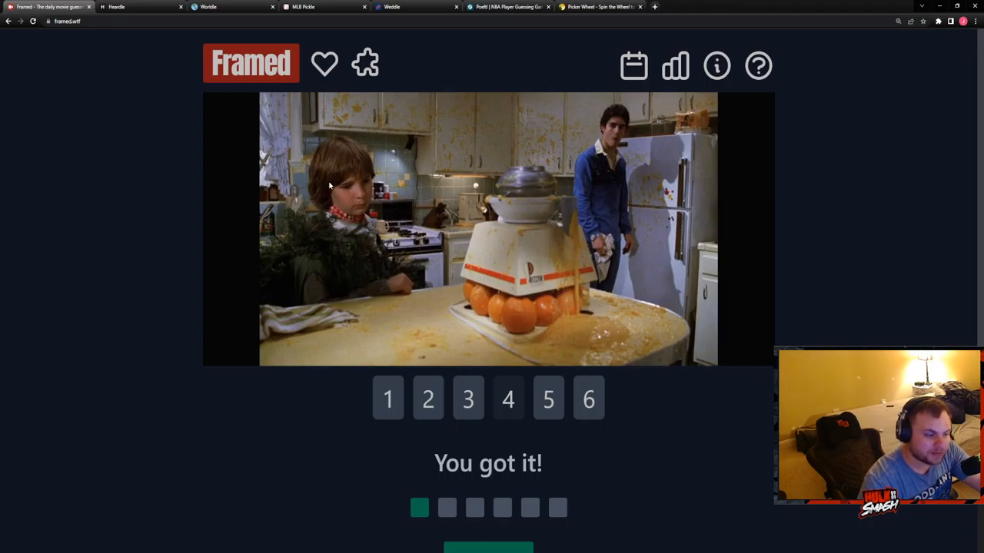
{"action": "mouse_move", "coordinate": [261, 126]}
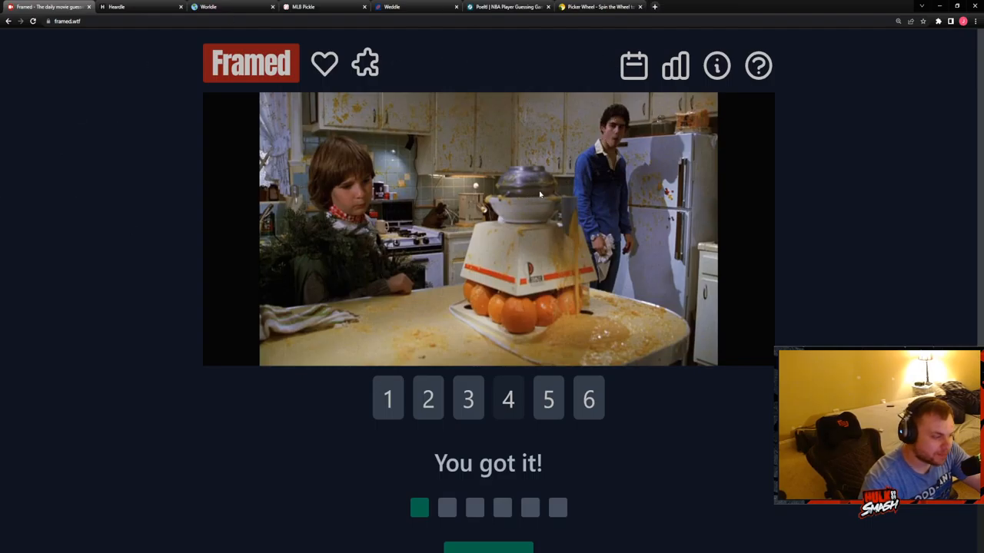
{"action": "mouse_move", "coordinate": [575, 367]}
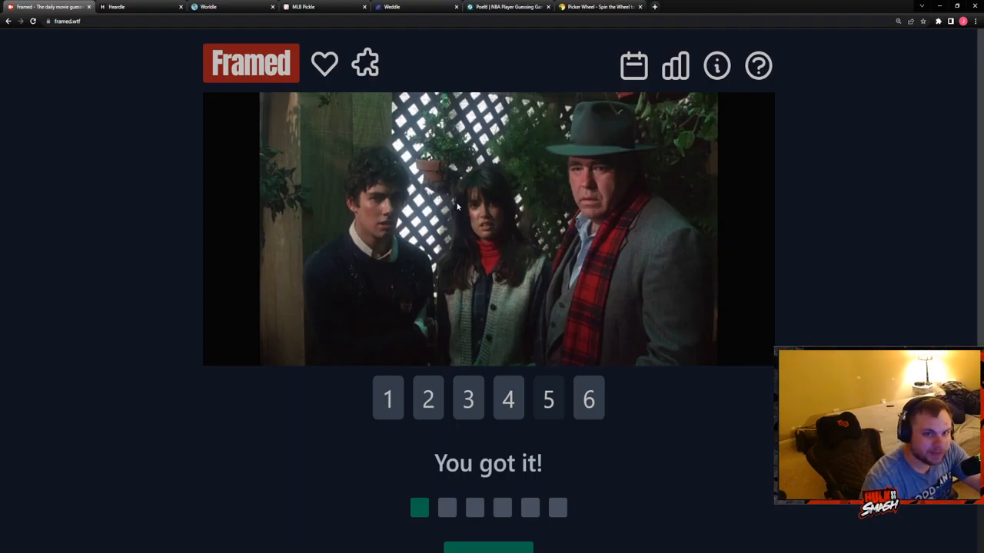
{"action": "mouse_move", "coordinate": [490, 246]}
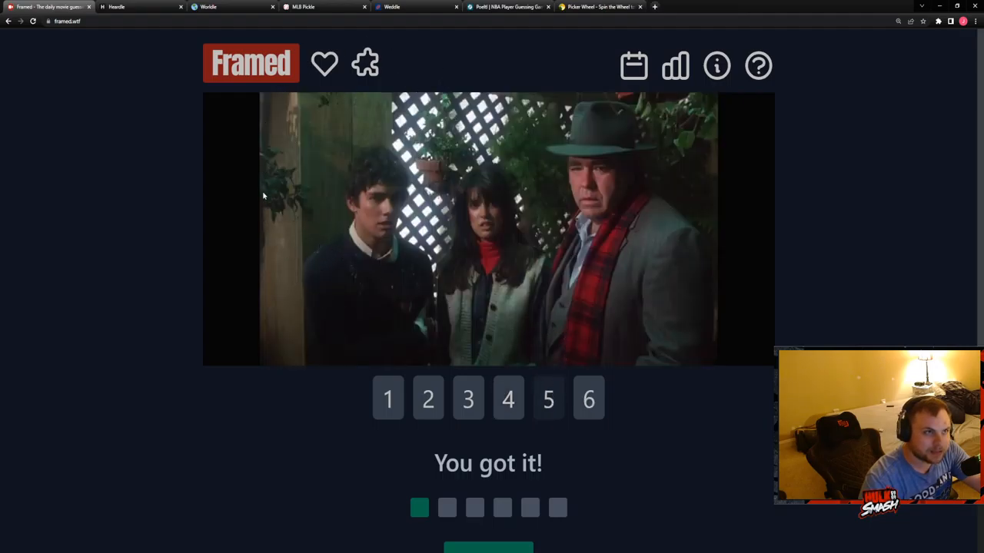
Play today's Heardle clip, search a song, then start a Woodruff guess in MLB Pickle
{"action": "left_click", "coordinate": [116, 6]}
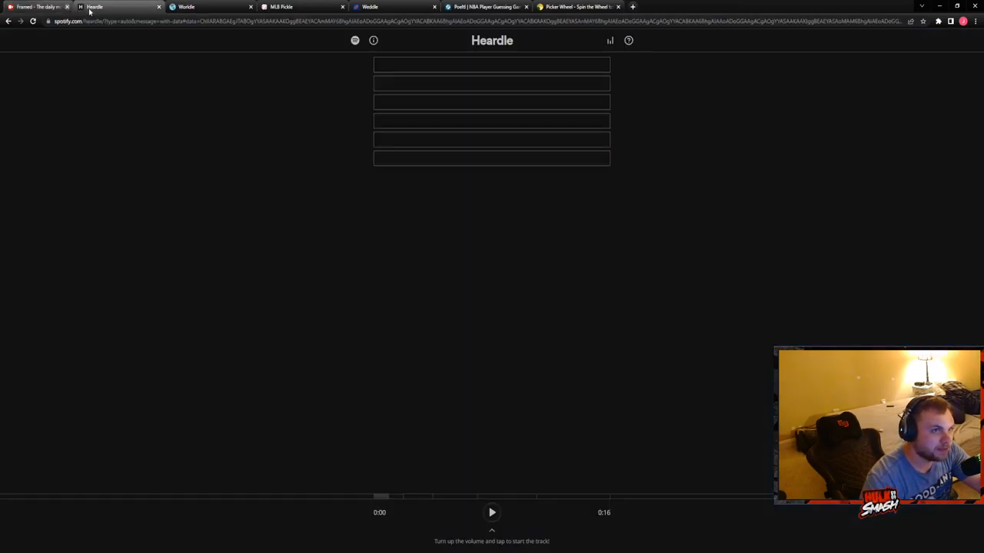
{"action": "left_click", "coordinate": [492, 513]}
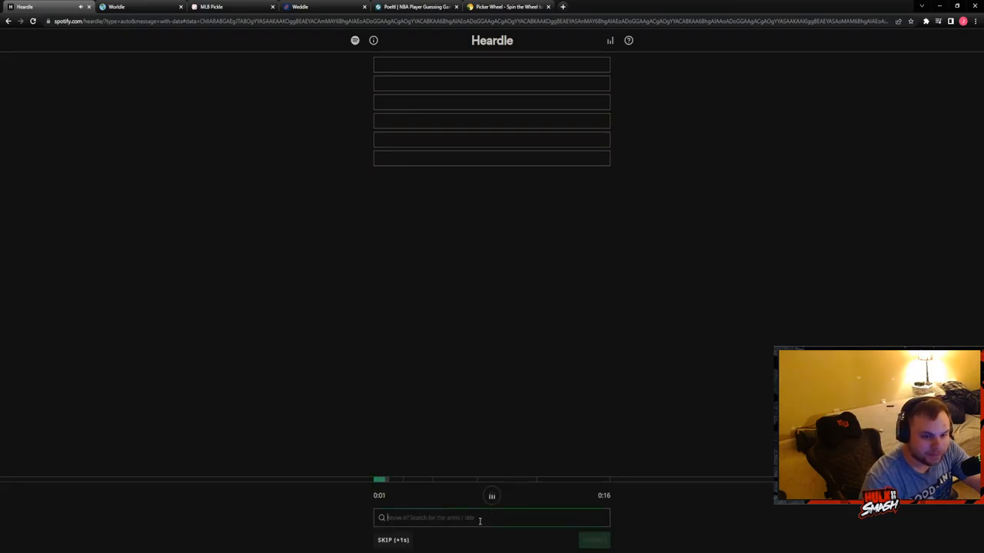
{"action": "type", "text": "bu"}
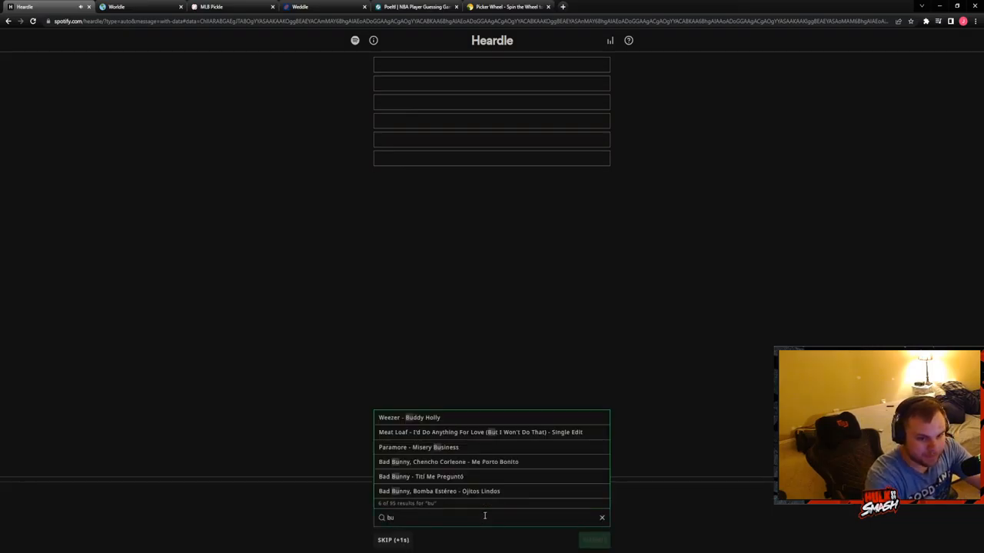
{"action": "type", "text": "bitt"}
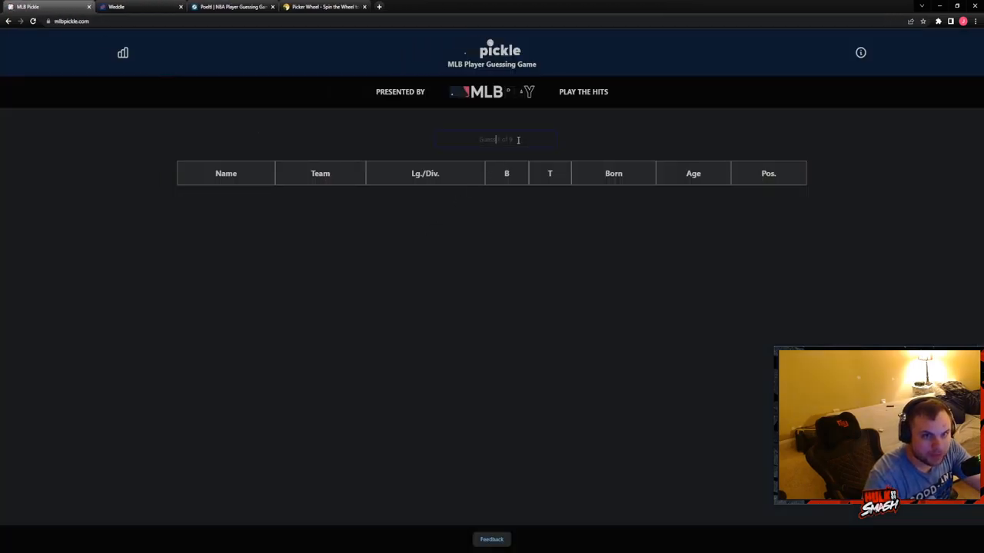
{"action": "type", "text": "woodruff"}
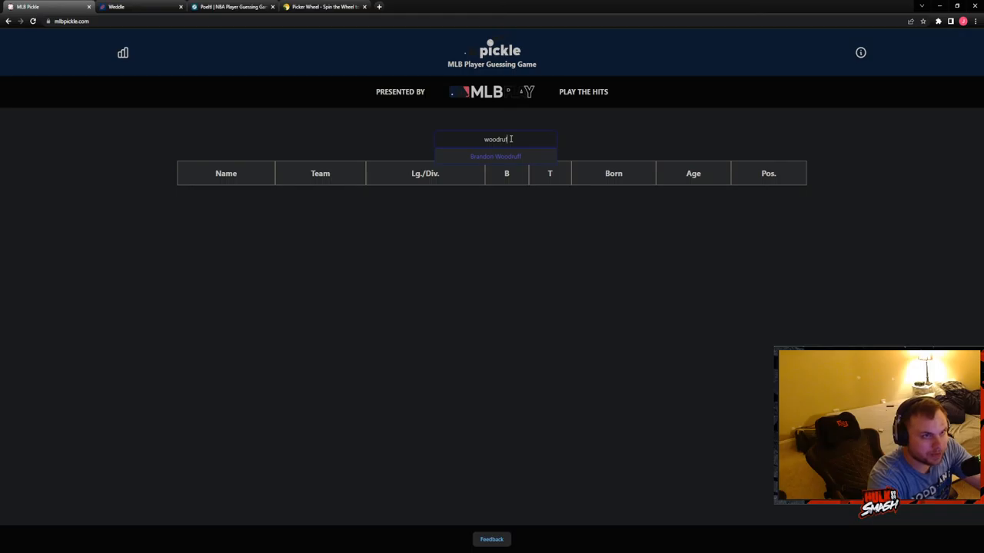
{"action": "mouse_move", "coordinate": [495, 157]}
{"action": "type", "text": "w"}
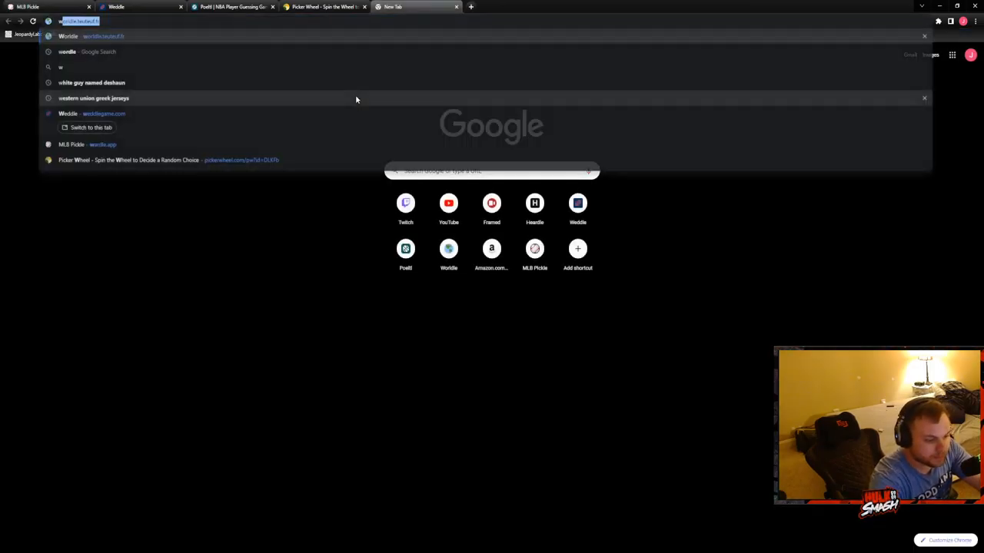
Glance at the finished Worldle puzzle and return to MLB Pickle with Brandon Woodruff guessed
{"action": "type", "text": "orldle.teuteuf.fr"}
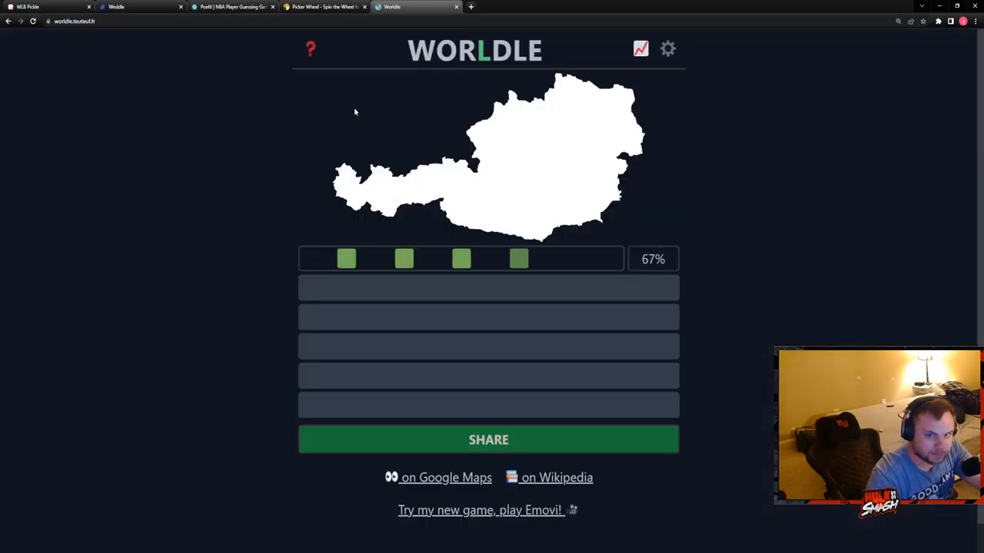
{"action": "left_click", "coordinate": [28, 6]}
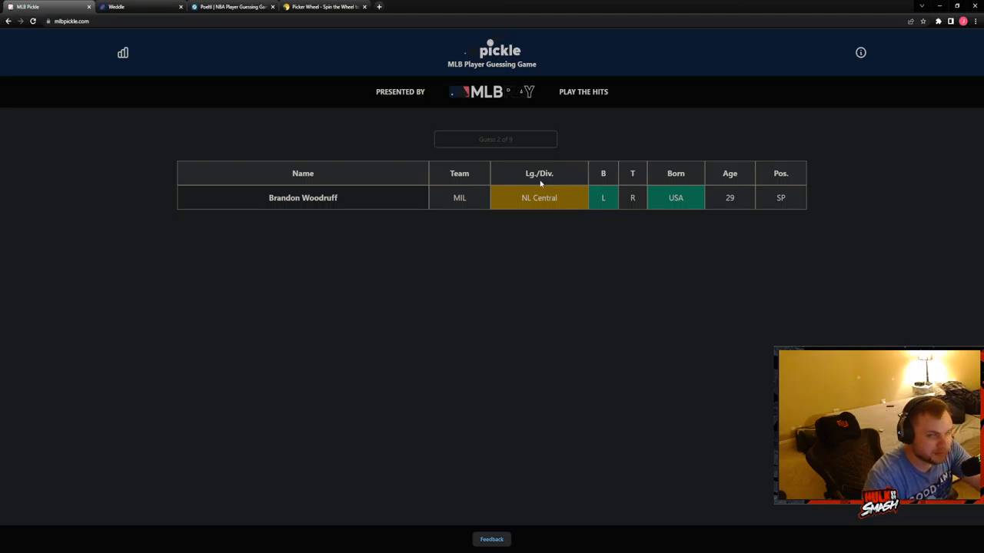
{"action": "mouse_move", "coordinate": [536, 209]}
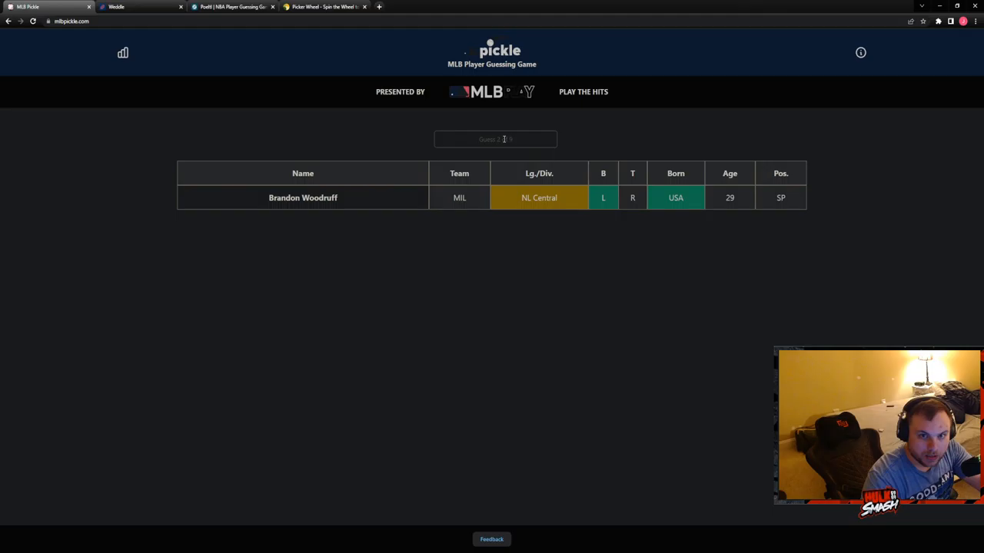
Add Brandon Belt and Jose Ramirez as MLB Pickle guesses, then close the game to show Weddle
{"action": "type", "text": "bell"}
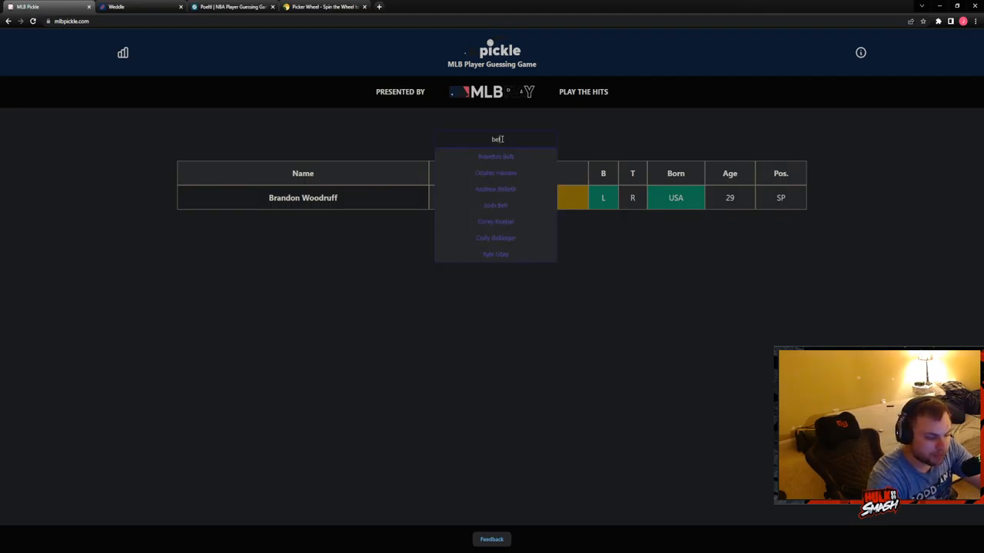
{"action": "left_click", "coordinate": [495, 156]}
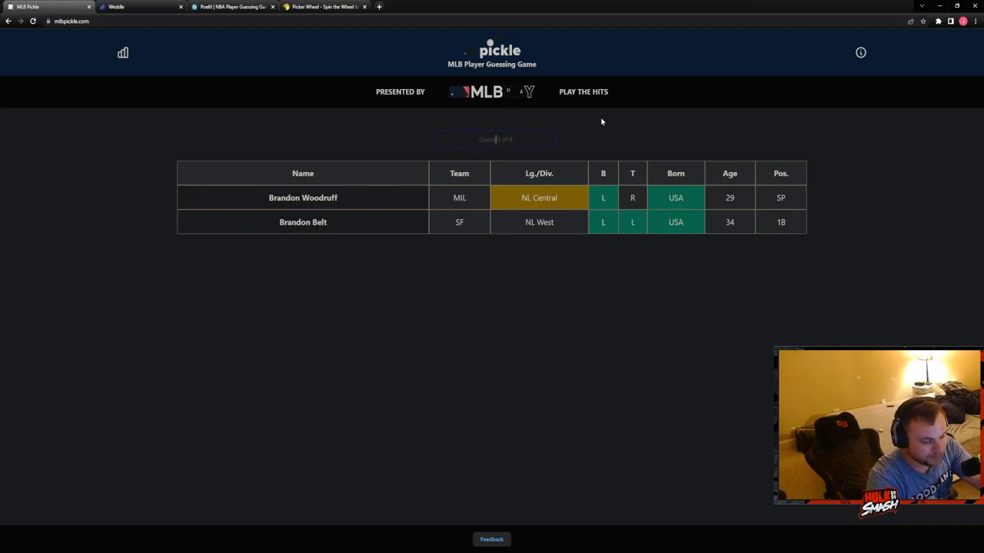
{"action": "type", "text": "ramirez"}
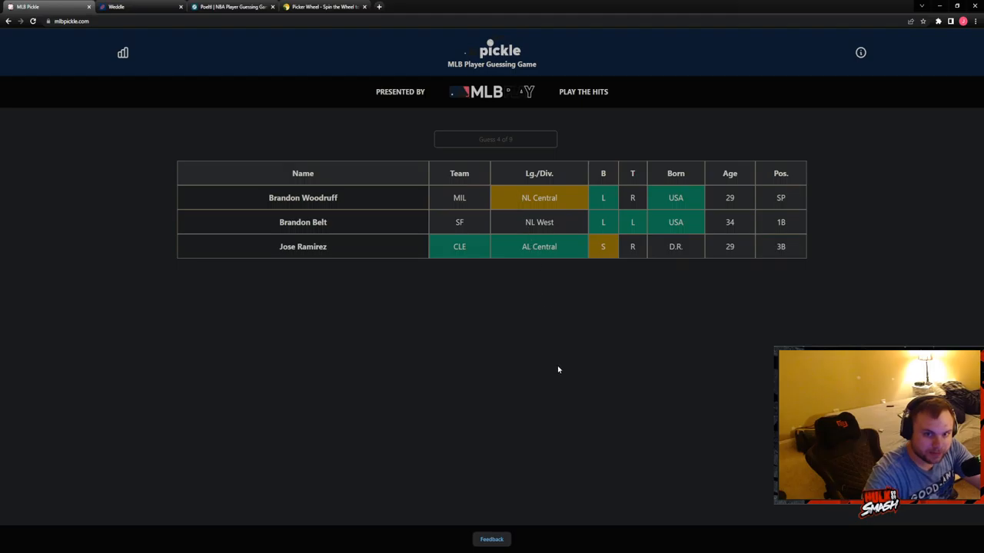
{"action": "left_click", "coordinate": [495, 138]}
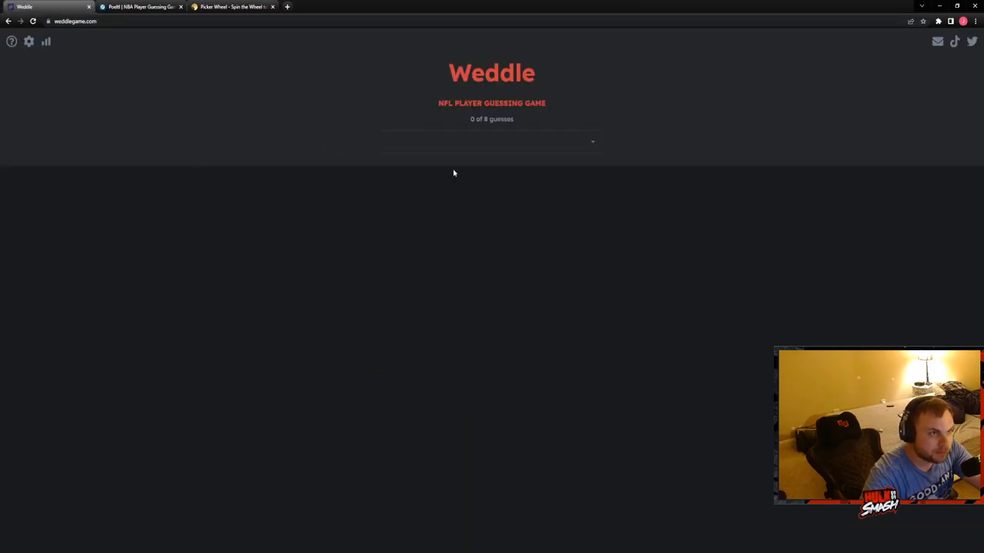
Guess Tyreek Hill and Keenan Allen in today's Weddle puzzle
{"action": "left_click", "coordinate": [492, 141]}
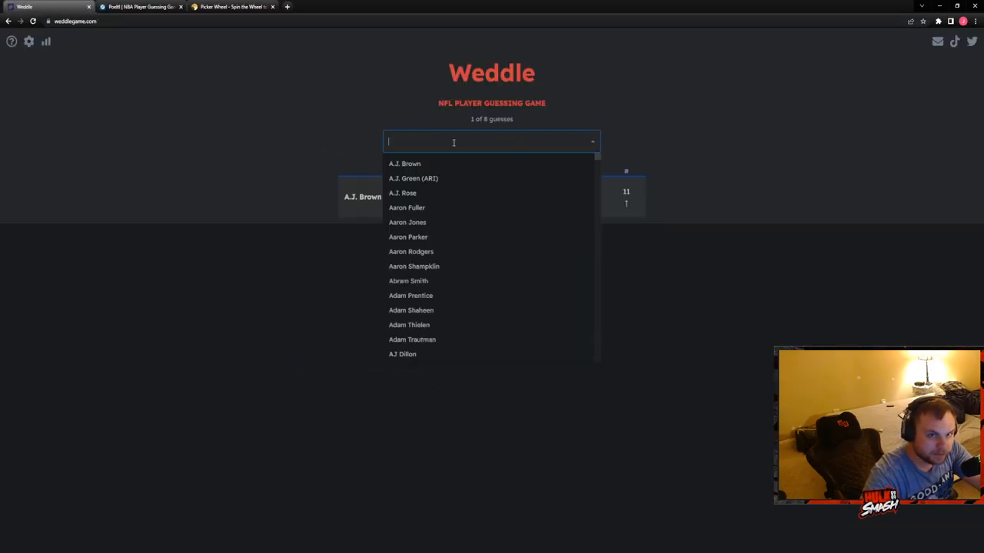
{"action": "mouse_move", "coordinate": [483, 142]}
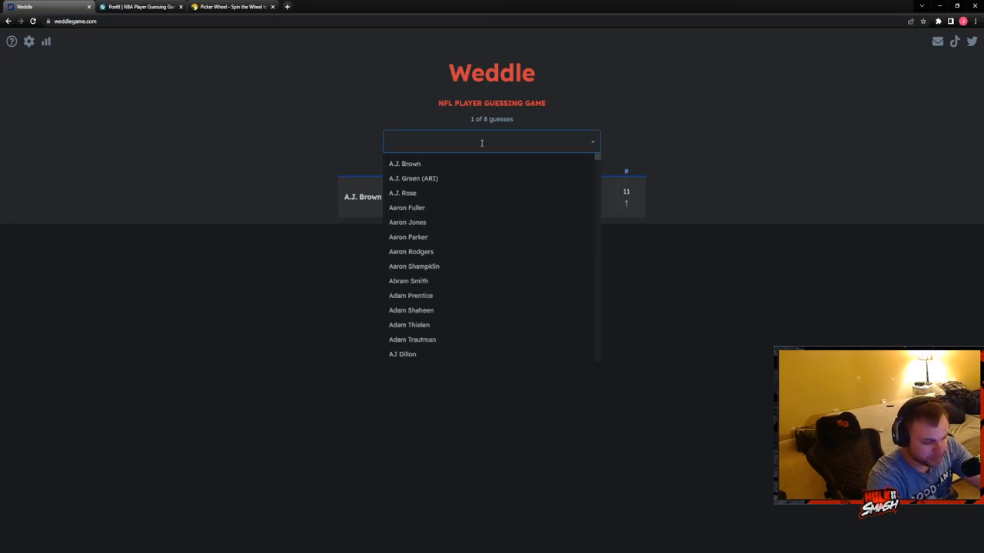
{"action": "type", "text": "hill"}
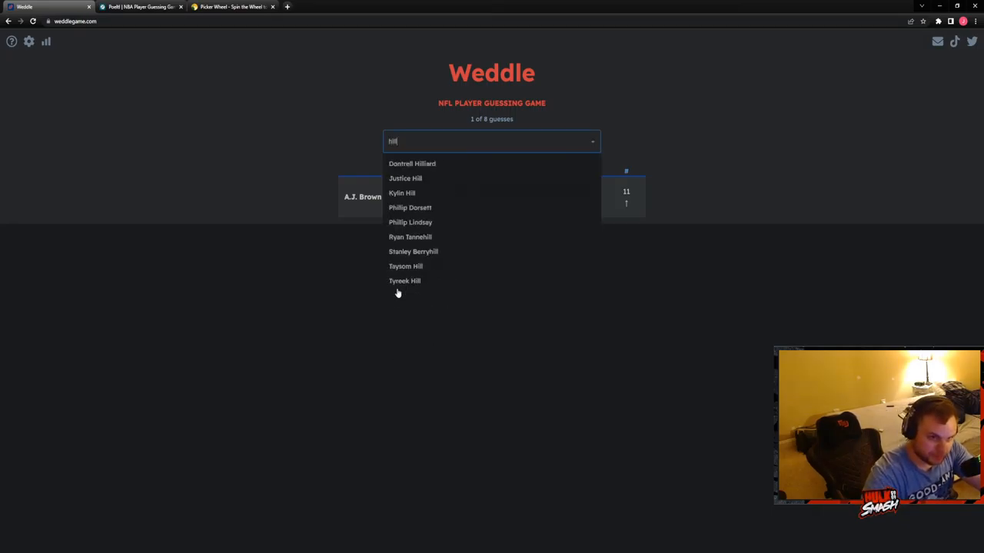
{"action": "left_click", "coordinate": [405, 280]}
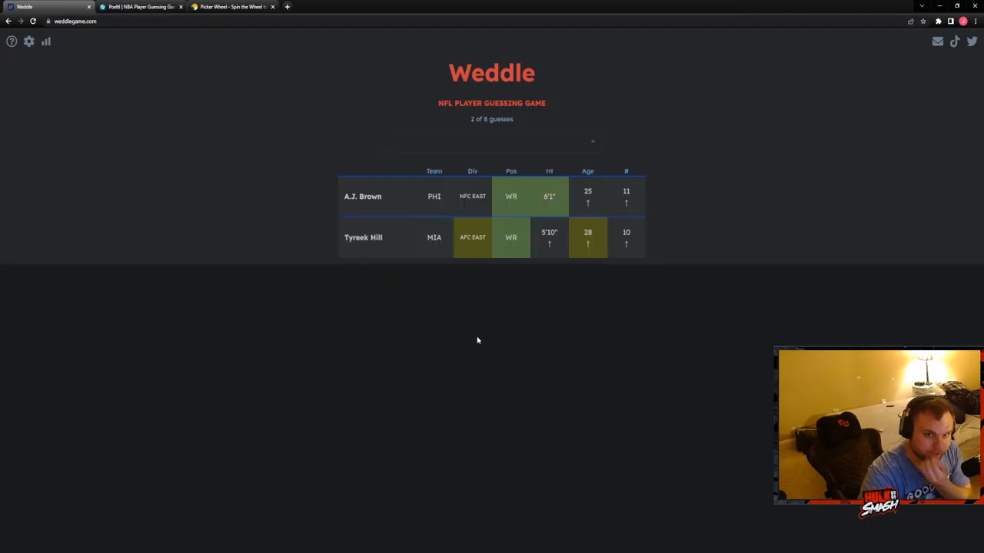
{"action": "mouse_move", "coordinate": [486, 332]}
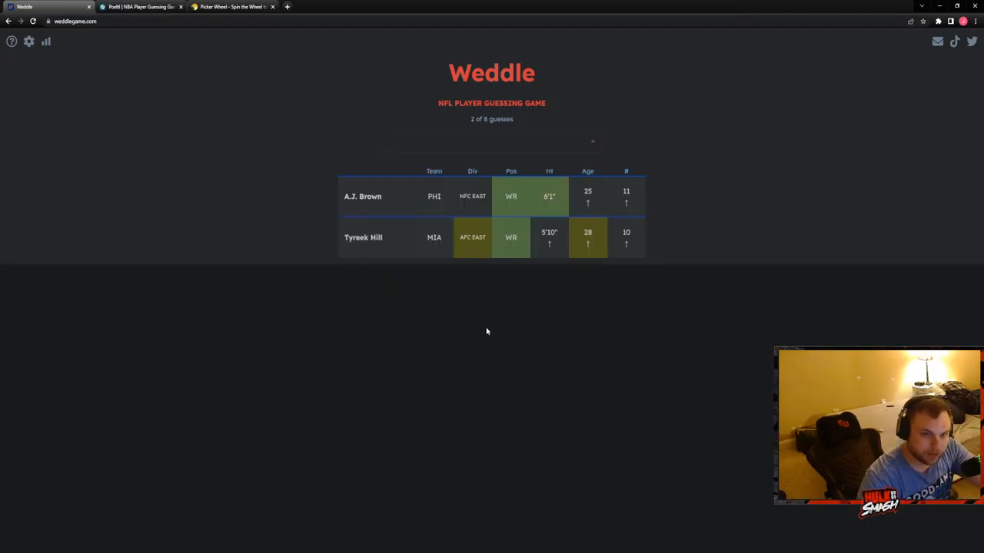
{"action": "left_click", "coordinate": [491, 141]}
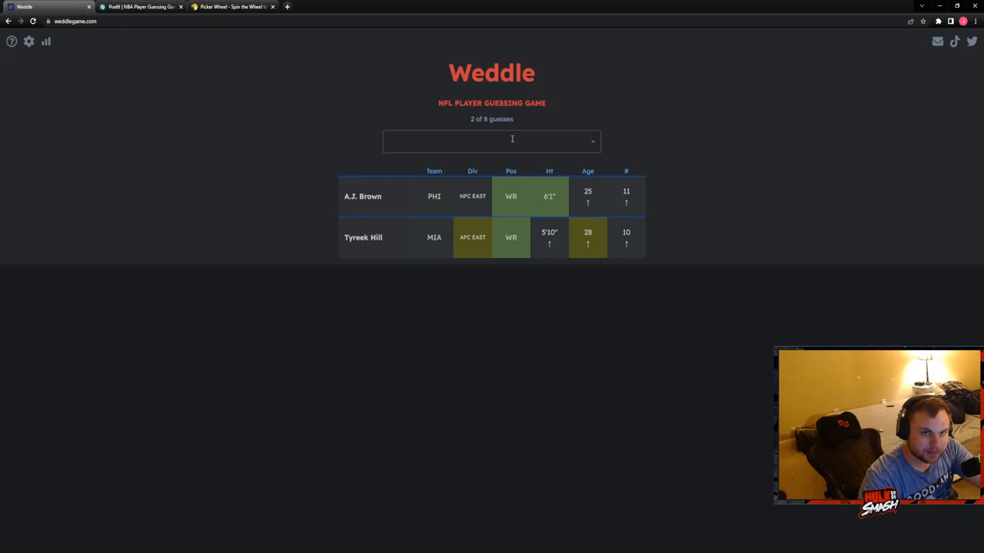
{"action": "left_click", "coordinate": [491, 142]}
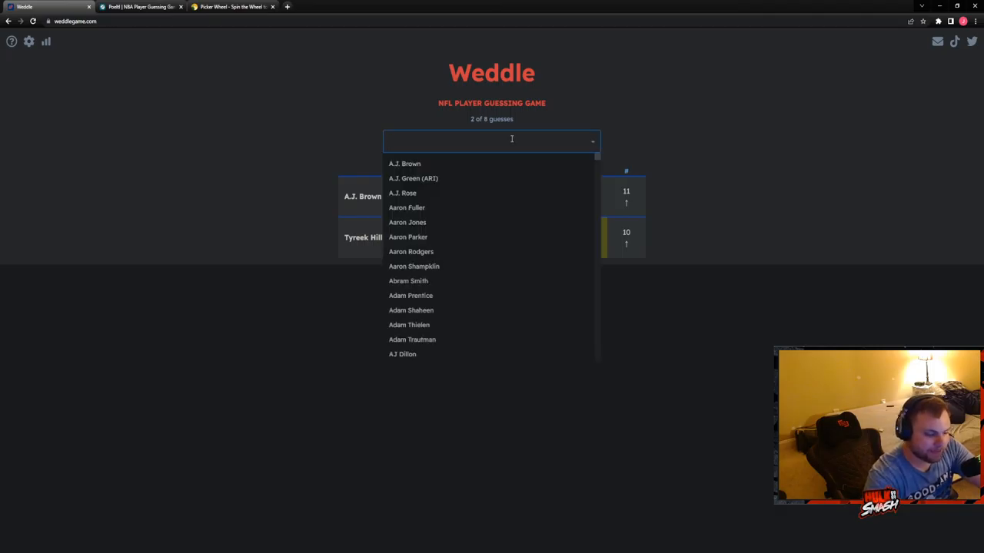
{"action": "type", "text": "alle"}
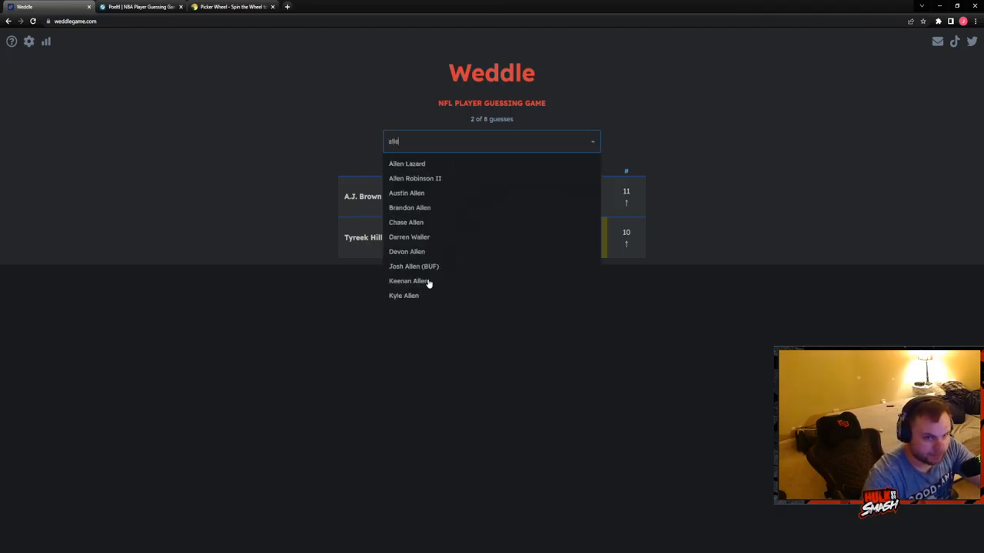
{"action": "left_click", "coordinate": [409, 280]}
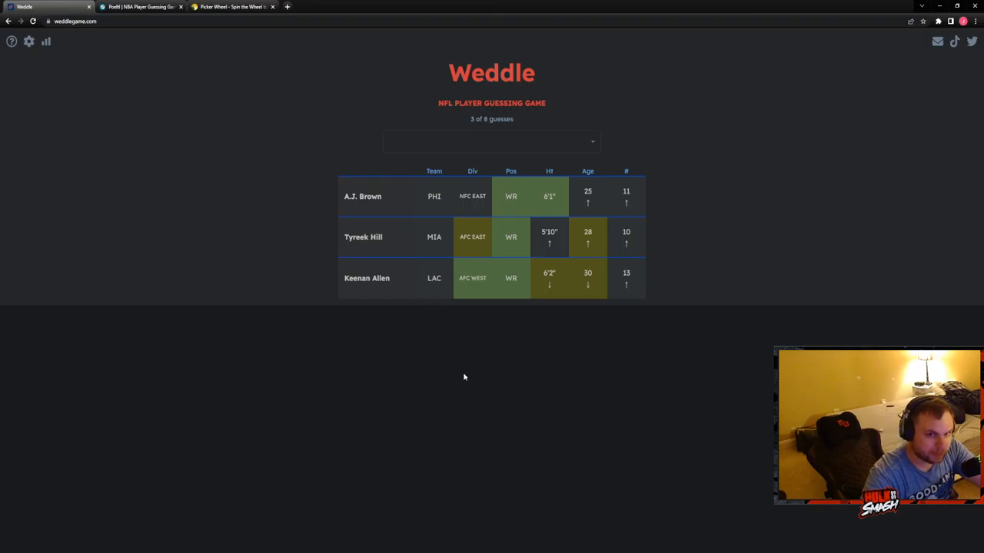
Guess Hunter Renfrow, solve with Davante Adams, and start the hard-mode round
{"action": "left_click", "coordinate": [492, 142]}
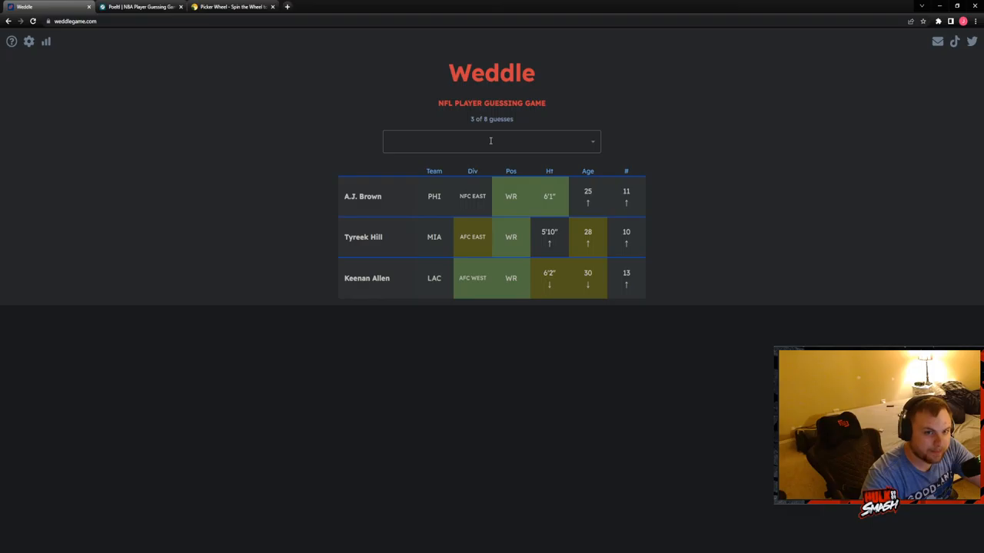
{"action": "left_click", "coordinate": [490, 141]}
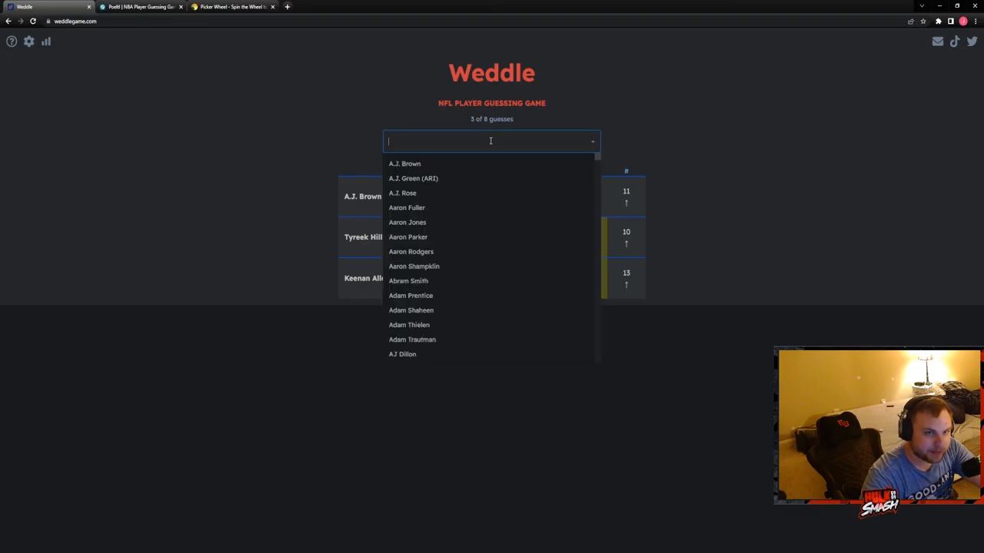
{"action": "type", "text": "renfro"}
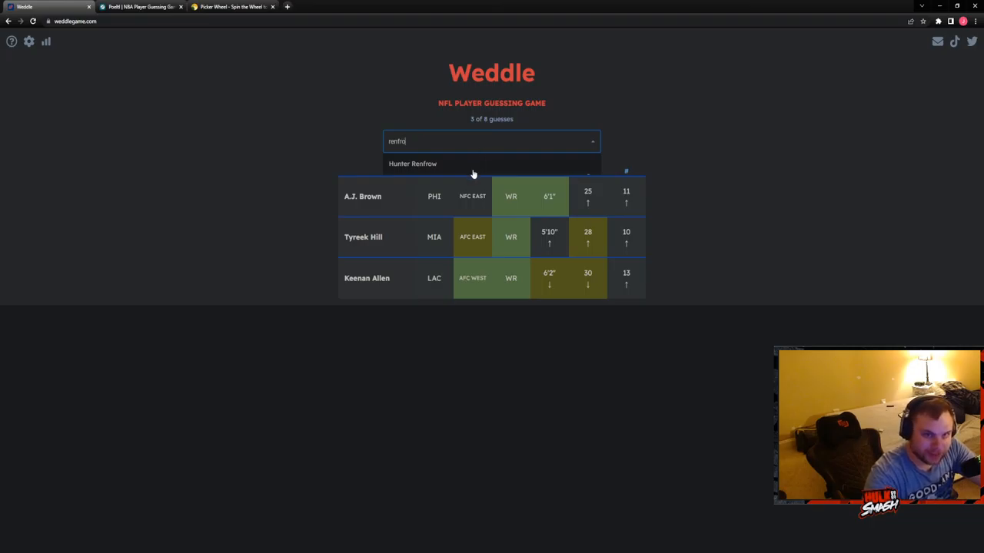
{"action": "left_click", "coordinate": [412, 163]}
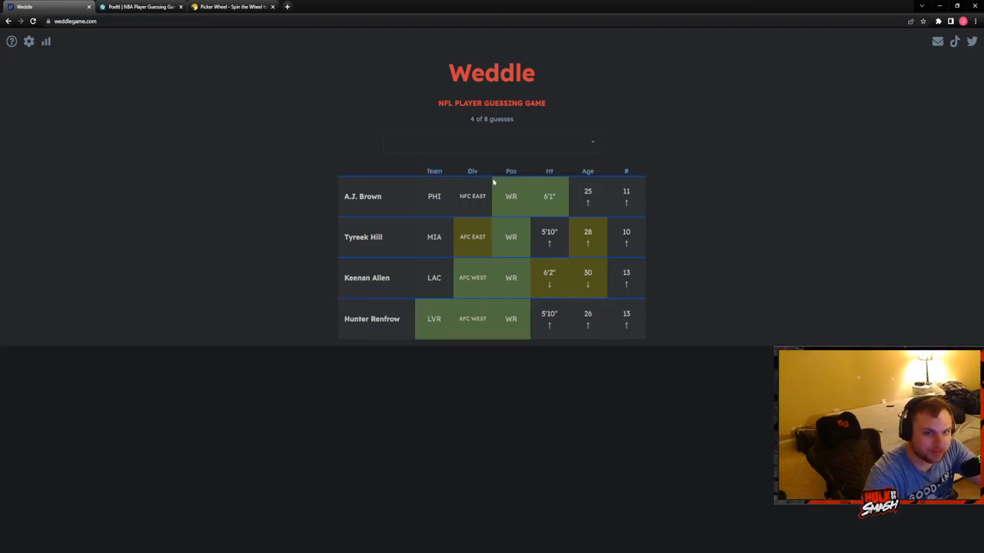
{"action": "left_click", "coordinate": [492, 141]}
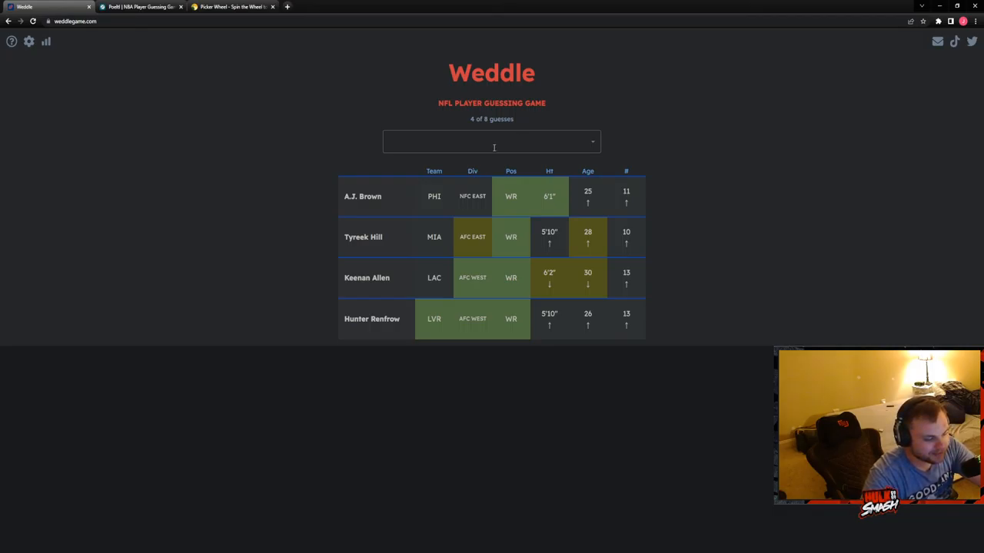
{"action": "type", "text": "adams"}
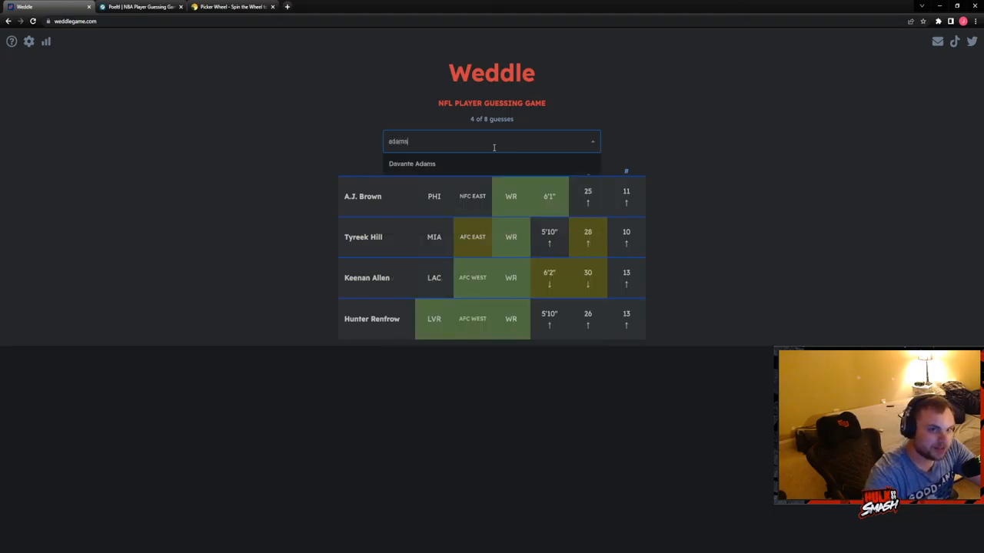
{"action": "left_click", "coordinate": [412, 163]}
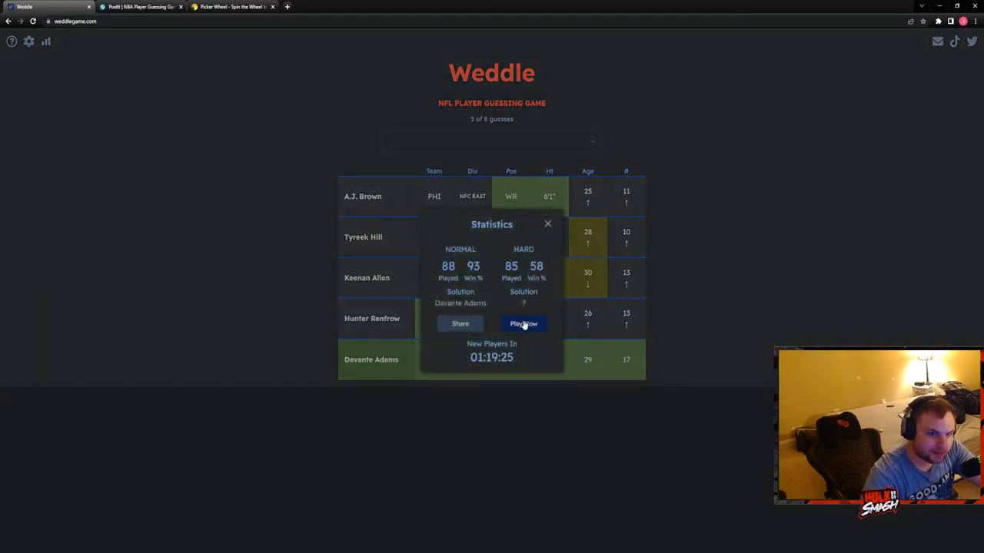
{"action": "left_click", "coordinate": [523, 323]}
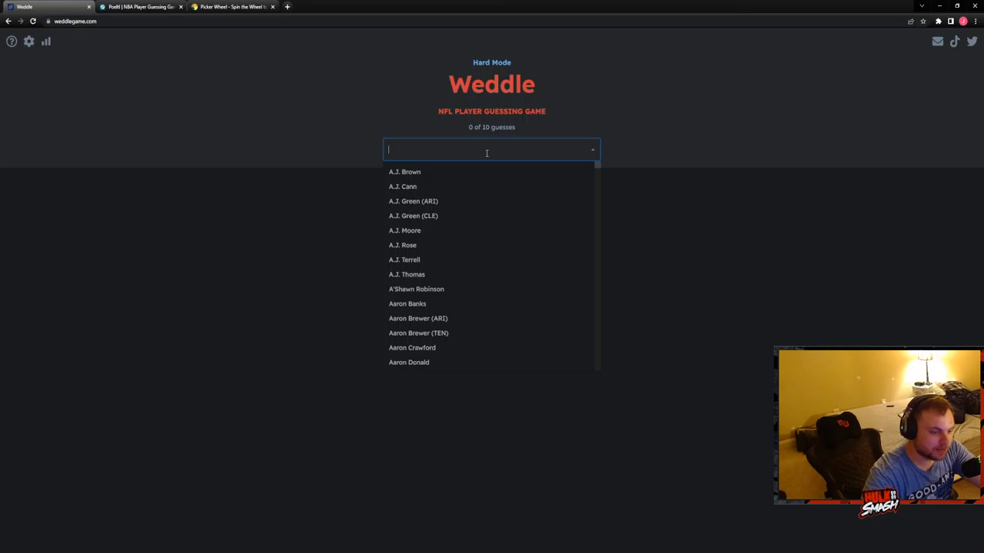
Guess Davante Adams first in hard mode and reopen the player search
{"action": "type", "text": "davante"}
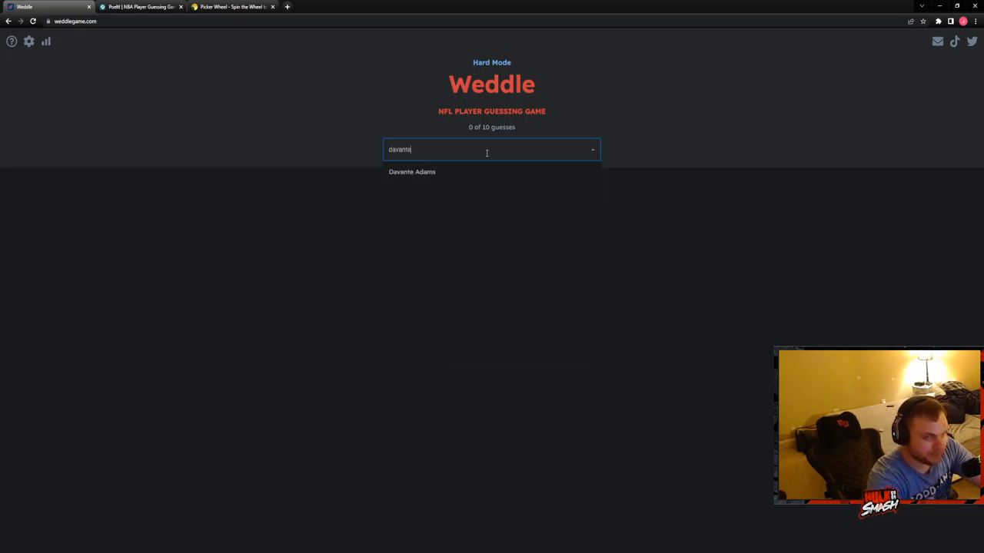
{"action": "left_click", "coordinate": [412, 172]}
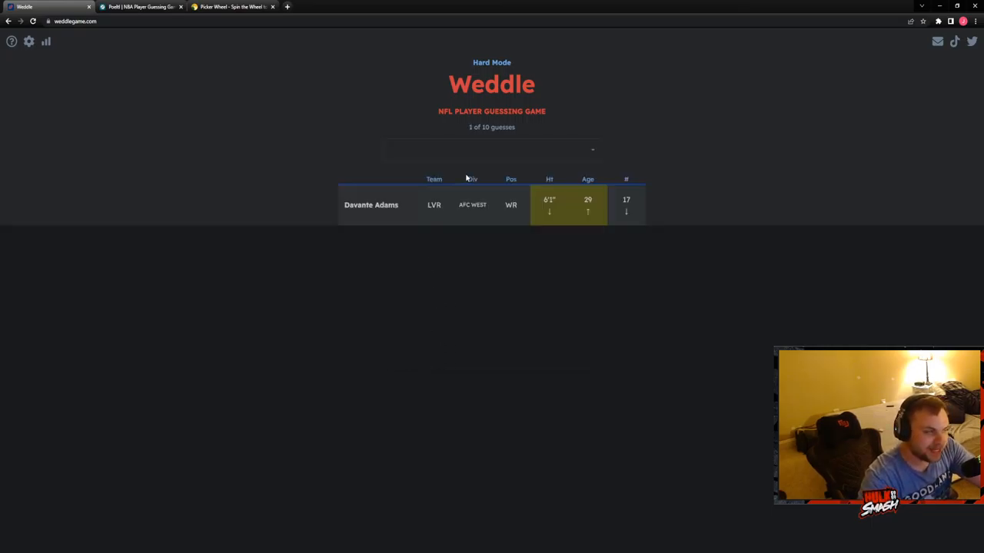
{"action": "mouse_move", "coordinate": [488, 257]}
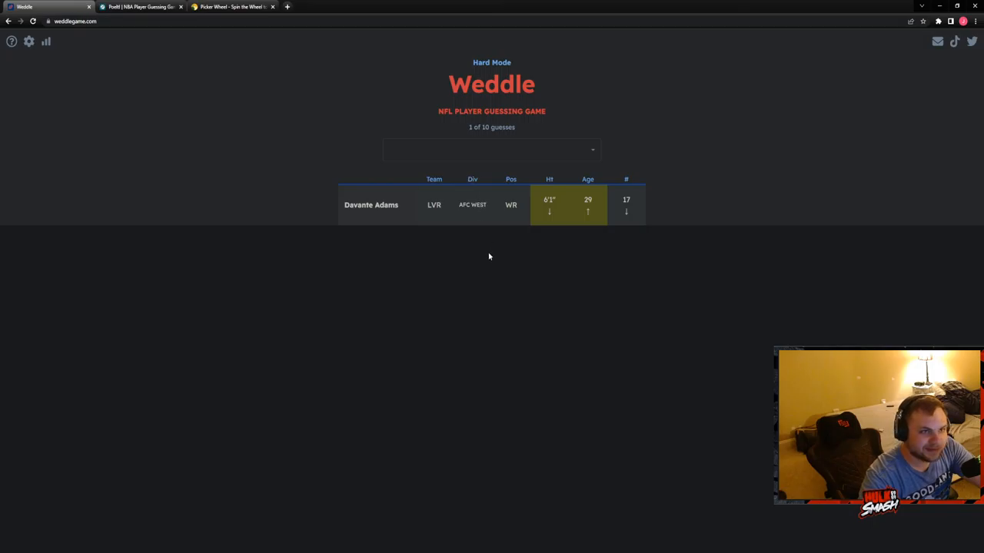
{"action": "left_click", "coordinate": [492, 149]}
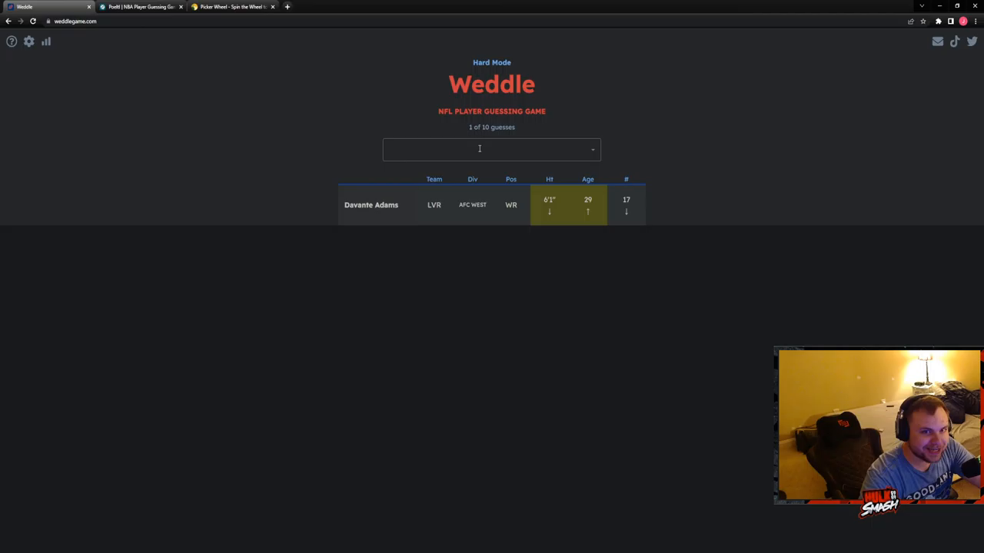
{"action": "left_click", "coordinate": [492, 149]}
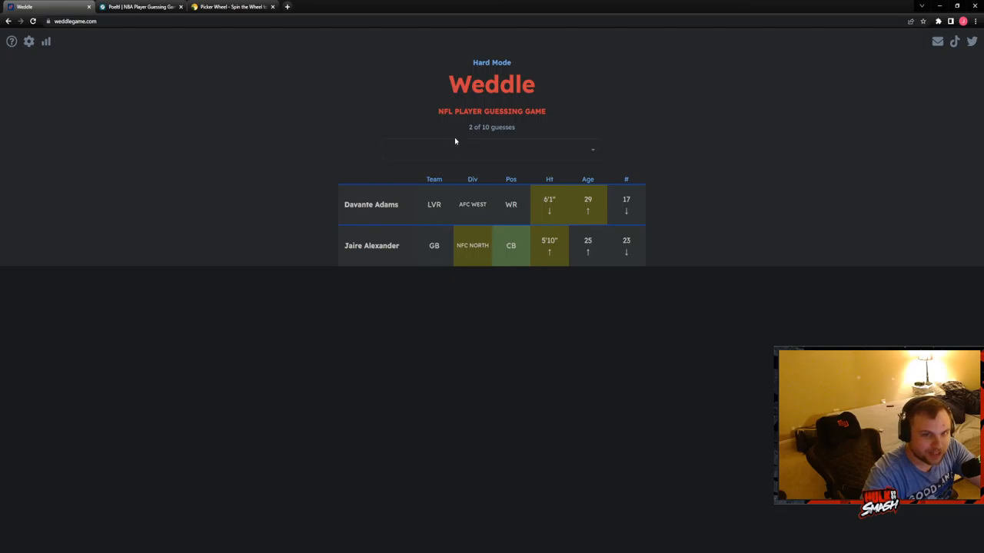
{"action": "left_click", "coordinate": [492, 150]}
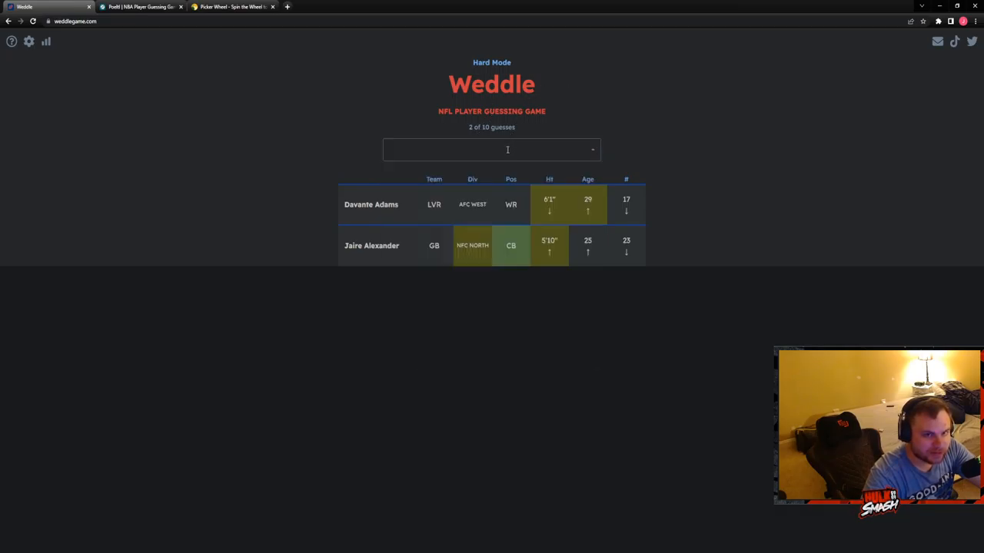
{"action": "left_click", "coordinate": [492, 149]}
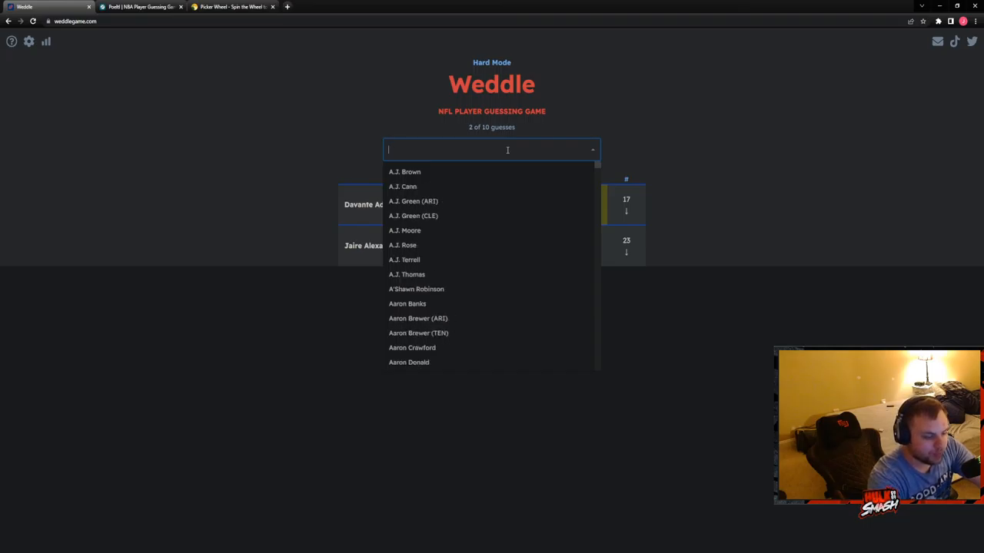
Add James Bradberry as a hard-mode guess and begin searching a Jalen name
{"action": "type", "text": "bradb"}
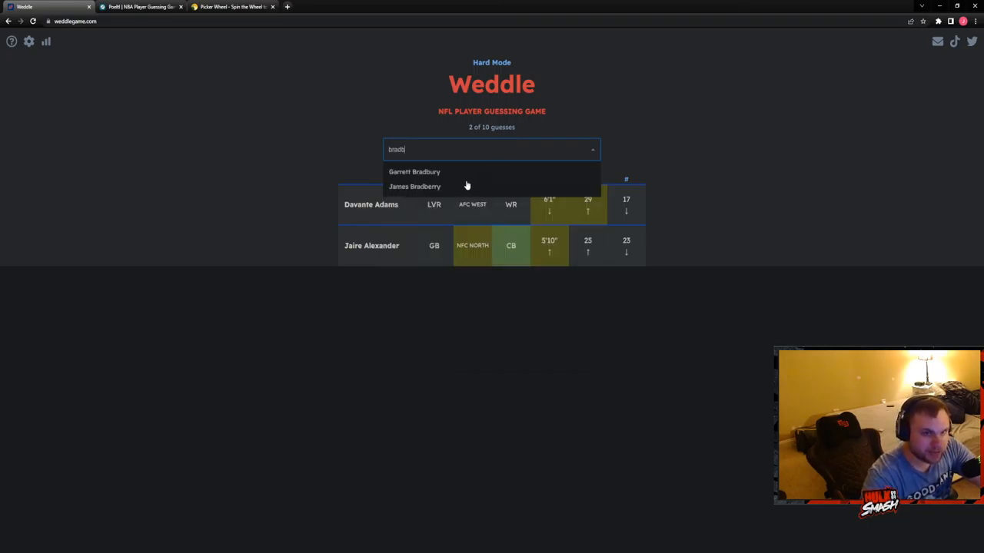
{"action": "left_click", "coordinate": [415, 186]}
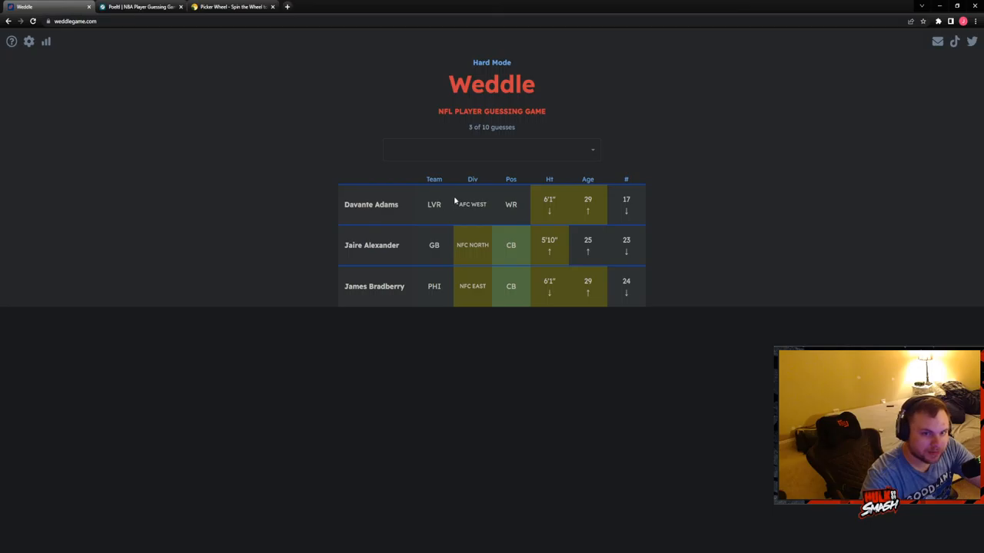
{"action": "left_click", "coordinate": [491, 151]}
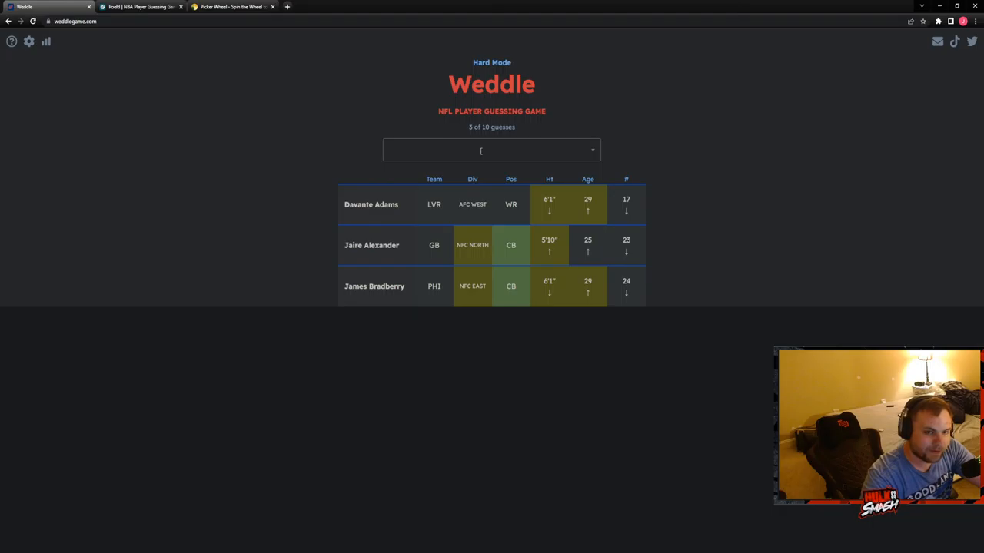
{"action": "type", "text": "jalen"}
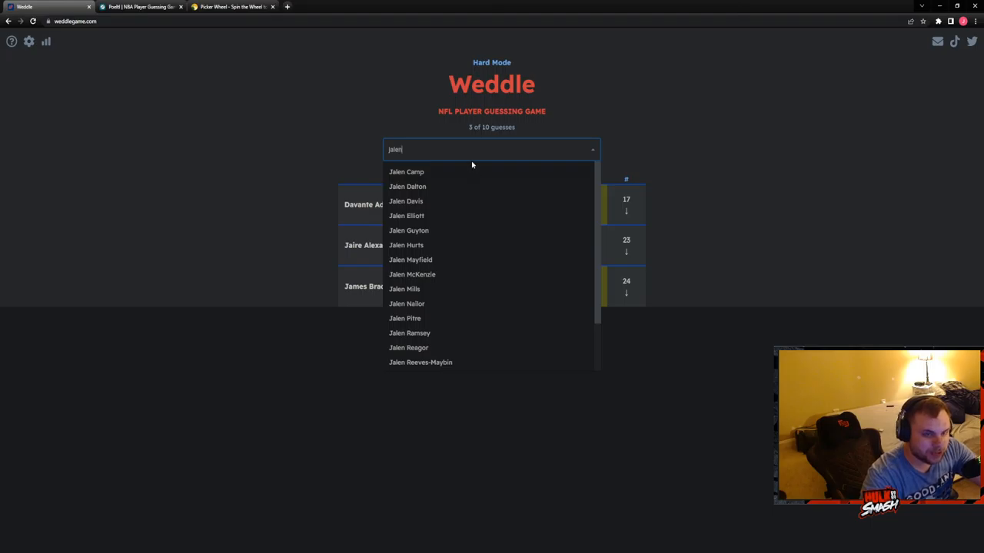
Guess Jalen Ramsey as the fourth hard-mode player and search for a Baker
{"action": "left_click", "coordinate": [409, 332]}
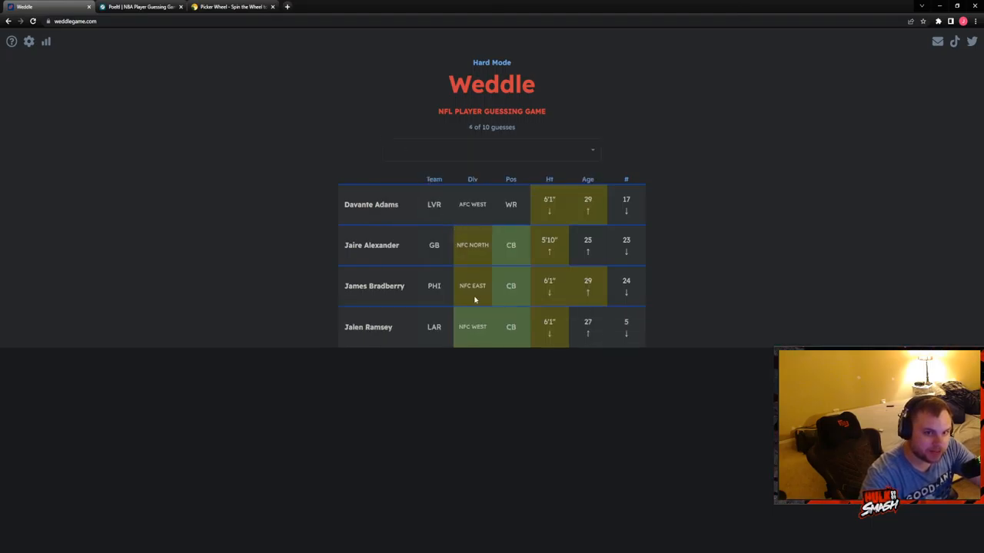
{"action": "mouse_move", "coordinate": [482, 363]}
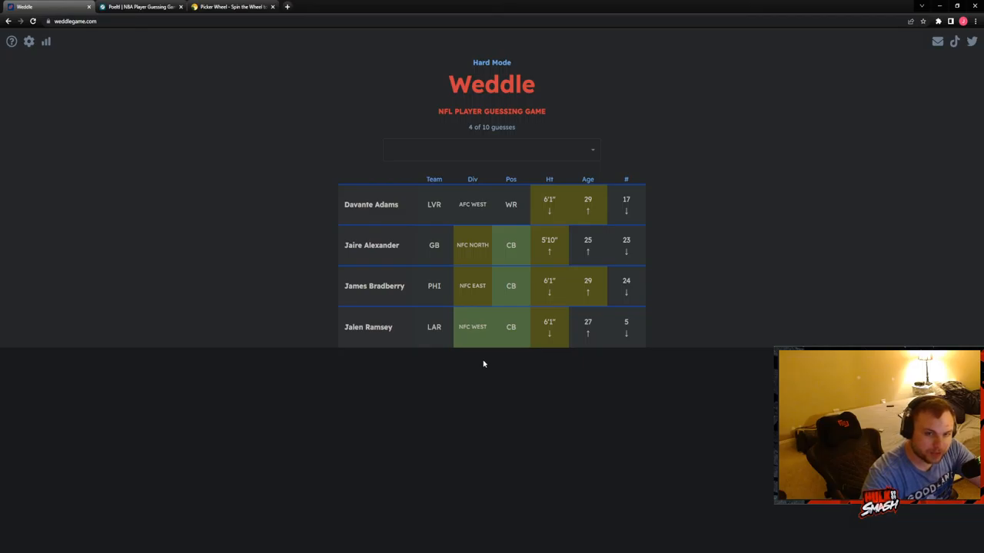
{"action": "left_click", "coordinate": [492, 151]}
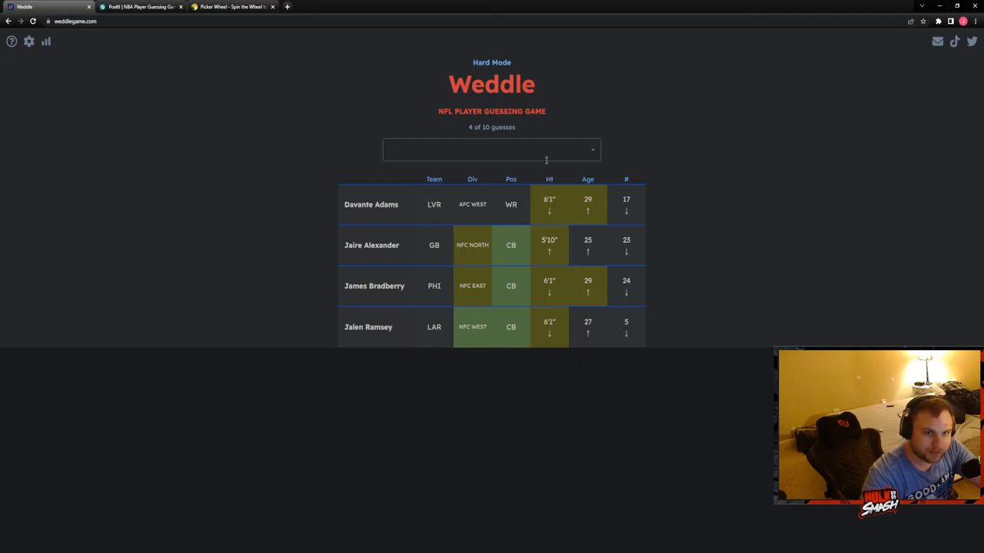
{"action": "left_click", "coordinate": [492, 149]}
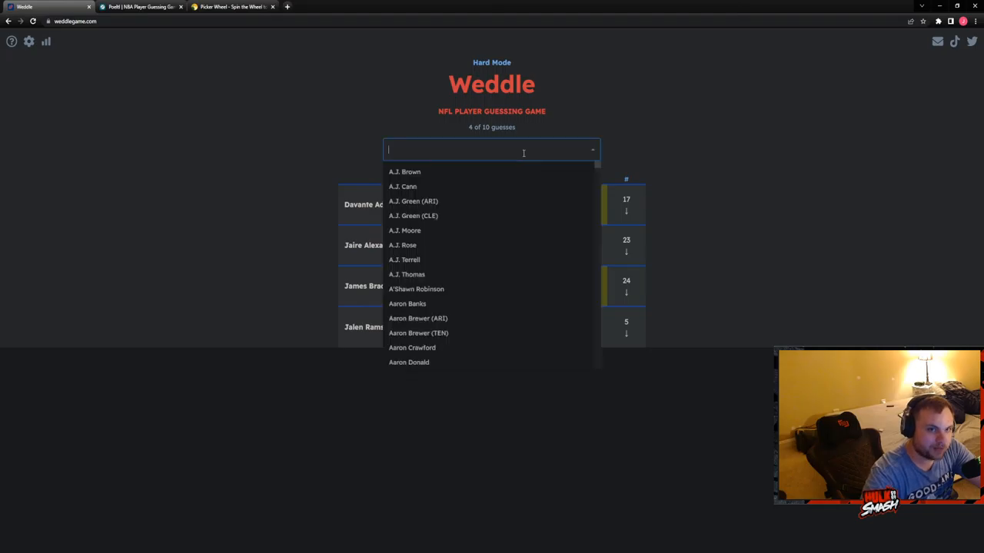
{"action": "type", "text": "baker"}
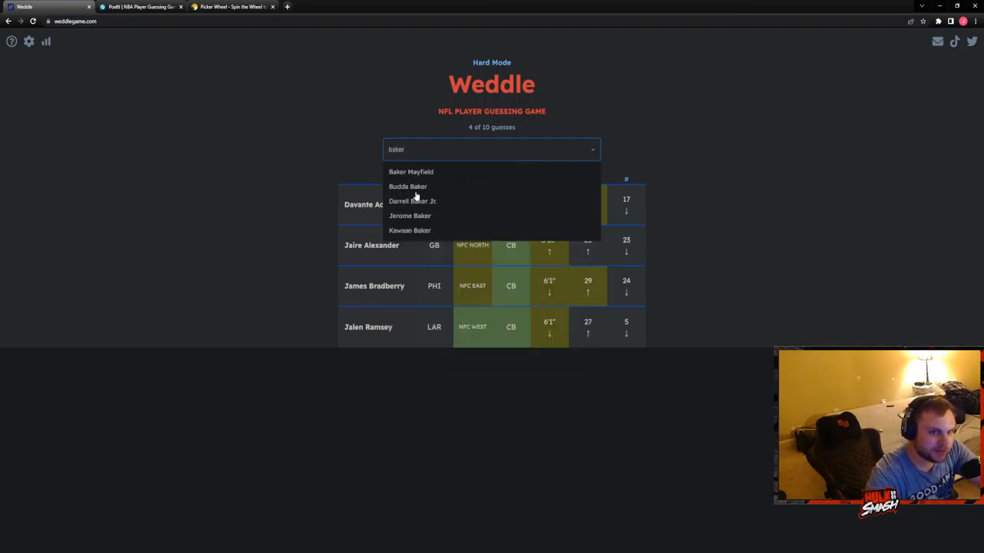
Abandon the Baker search without guessing and reopen the player list
{"action": "key", "text": "Backspace"}
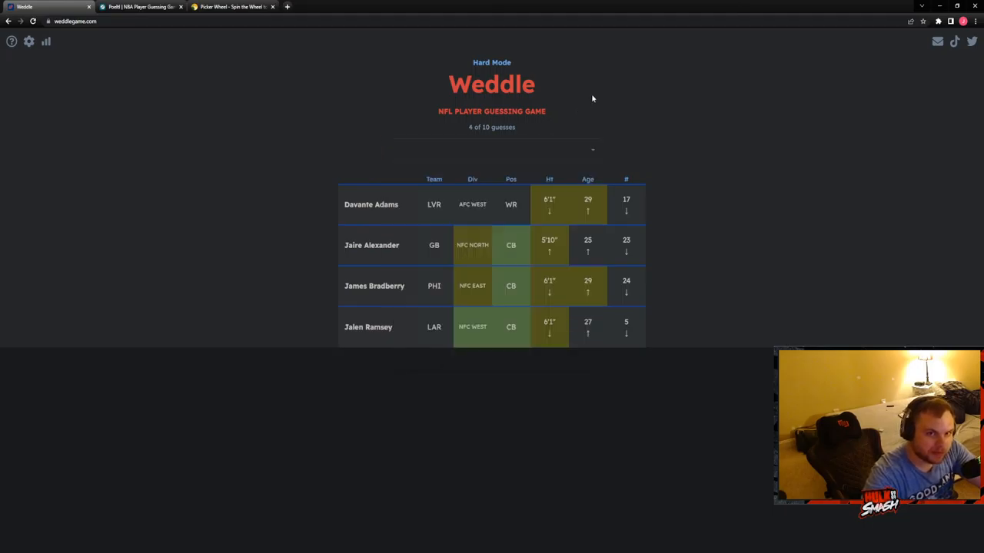
{"action": "mouse_move", "coordinate": [591, 105]}
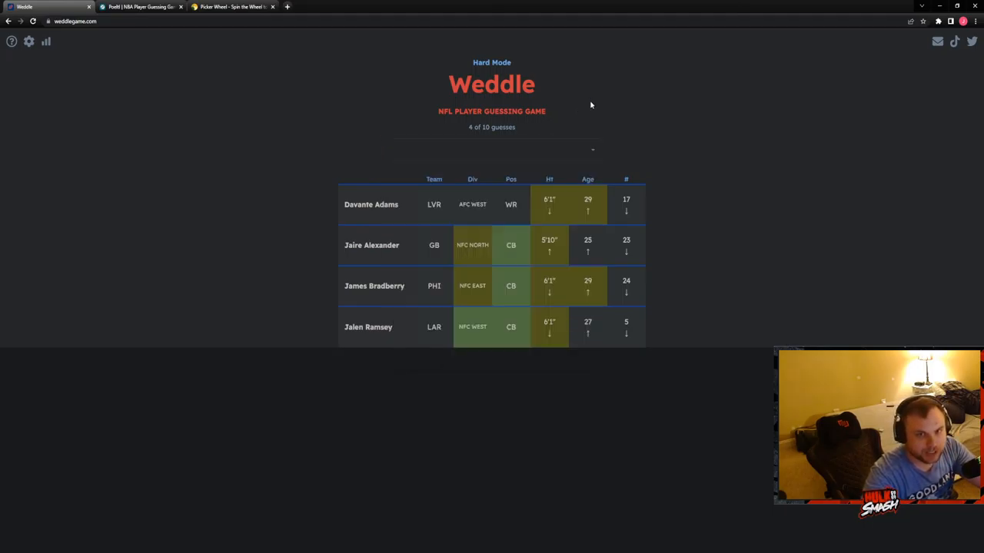
{"action": "left_click", "coordinate": [492, 149]}
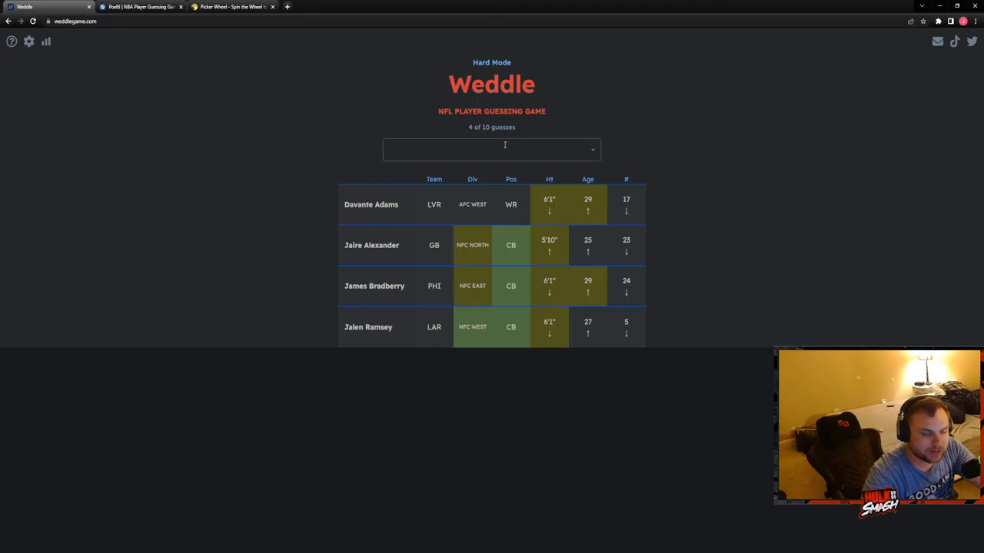
{"action": "left_click", "coordinate": [492, 149]}
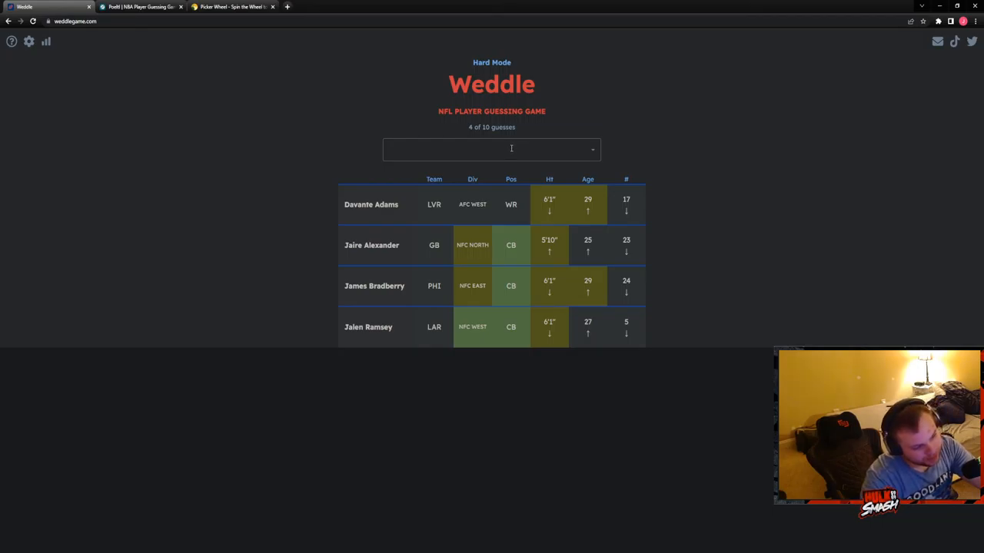
{"action": "left_click", "coordinate": [492, 149]}
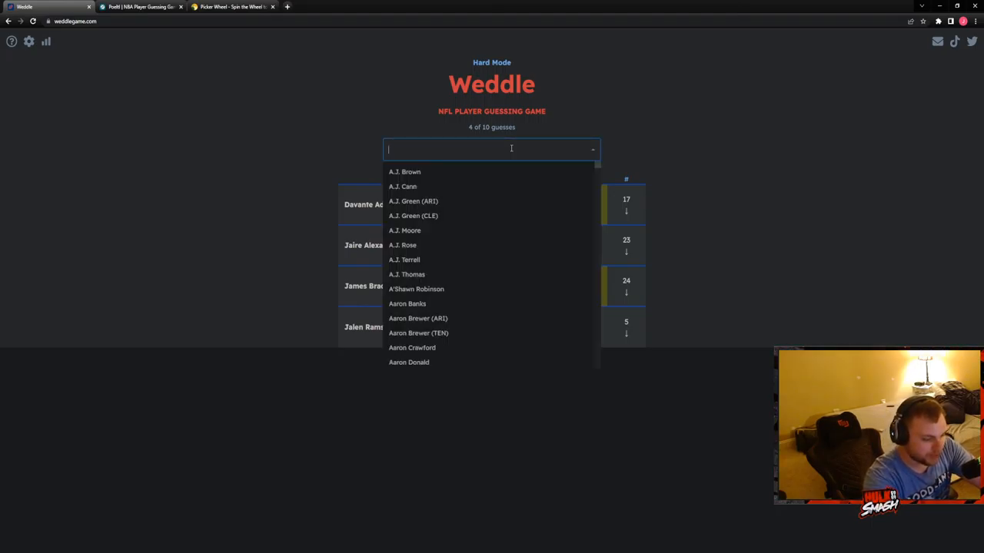
Guess Nick Bosa as the fifth hard-mode player
{"action": "type", "text": "a"}
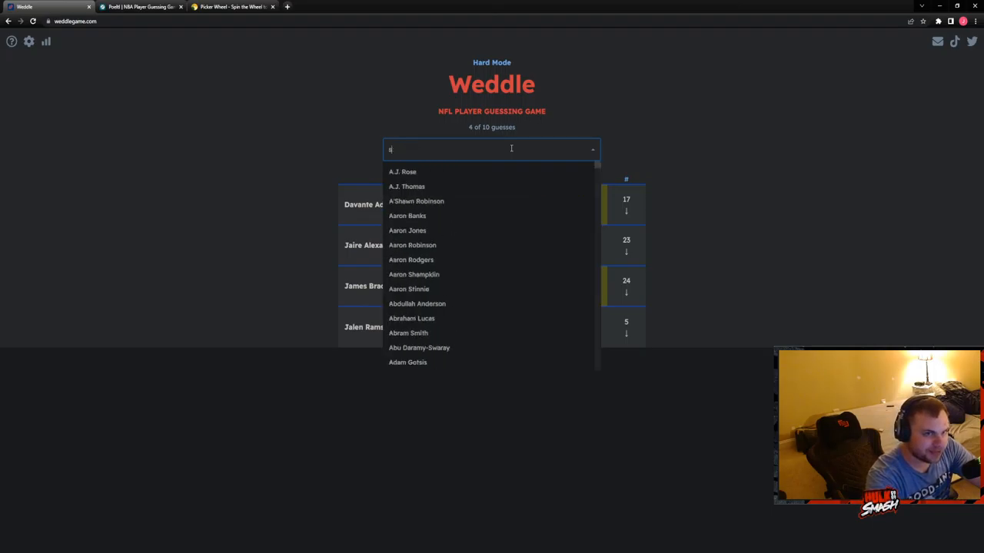
{"action": "key", "text": "Backspace"}
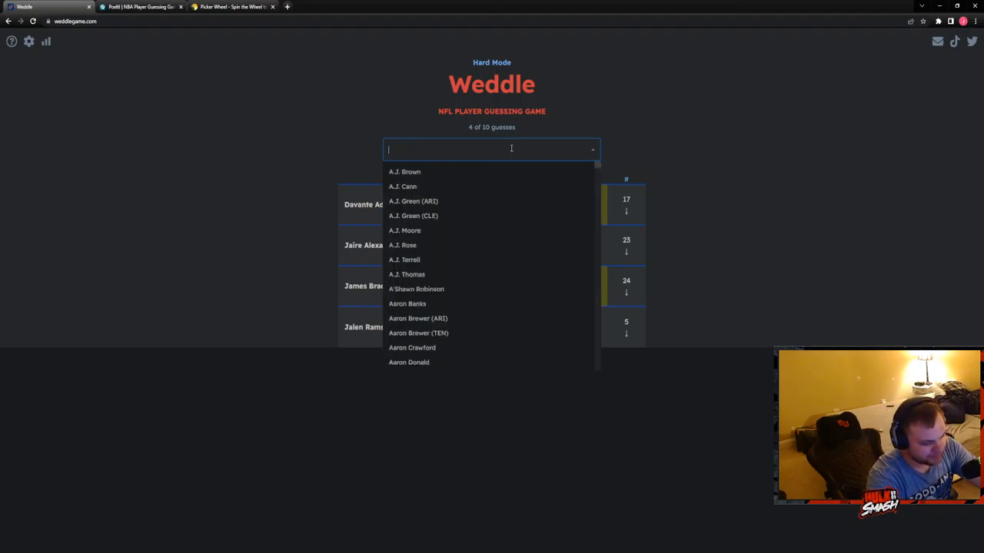
{"action": "type", "text": "bosa"}
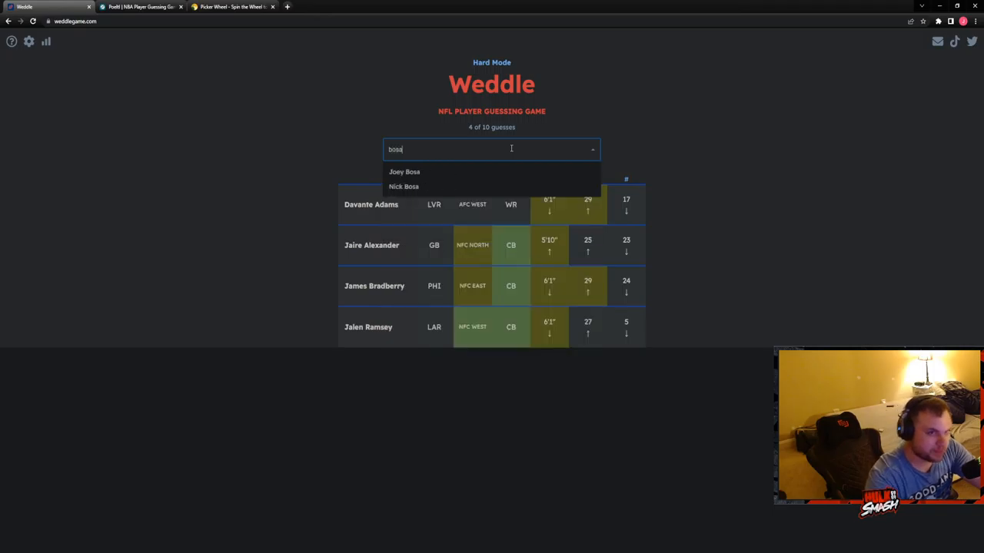
{"action": "left_click", "coordinate": [402, 188]}
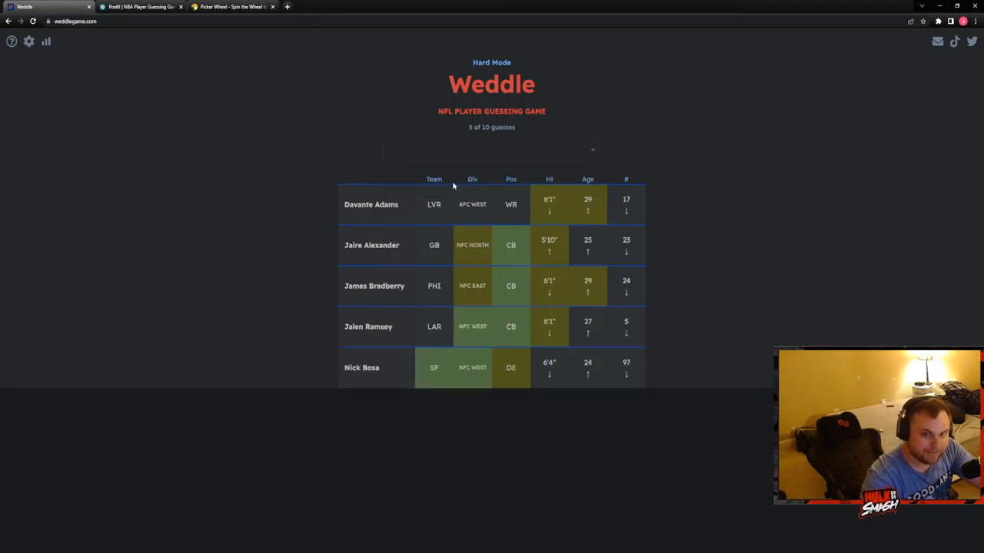
{"action": "mouse_move", "coordinate": [597, 80]}
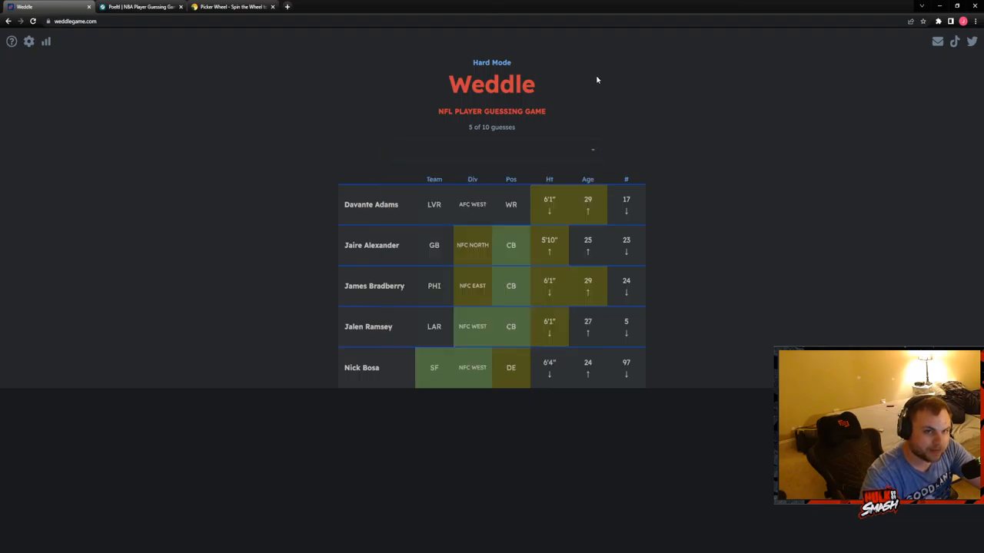
Search 'Jimmy' and choose Jimmie Ward as the next hard-mode guess
{"action": "left_click", "coordinate": [491, 149]}
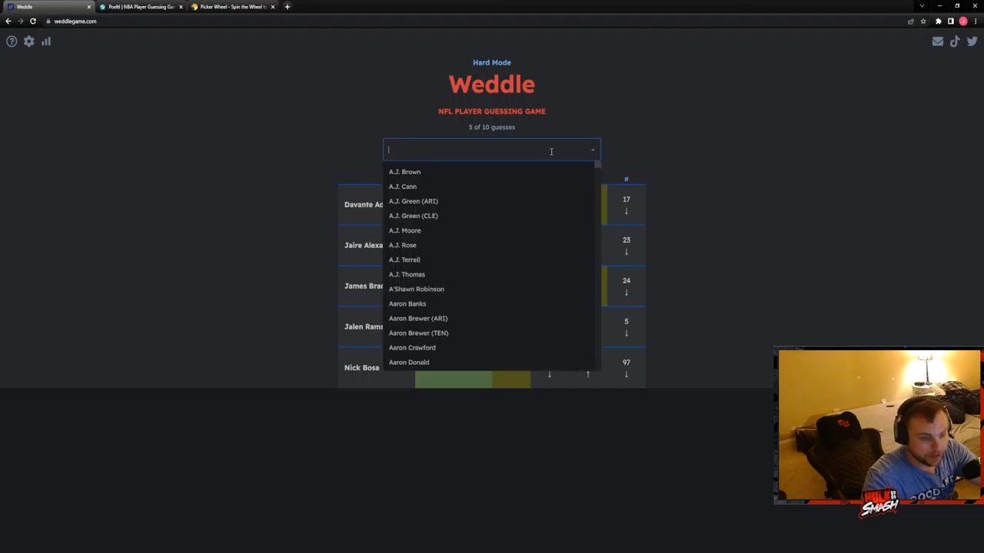
{"action": "type", "text": "Jimmy"}
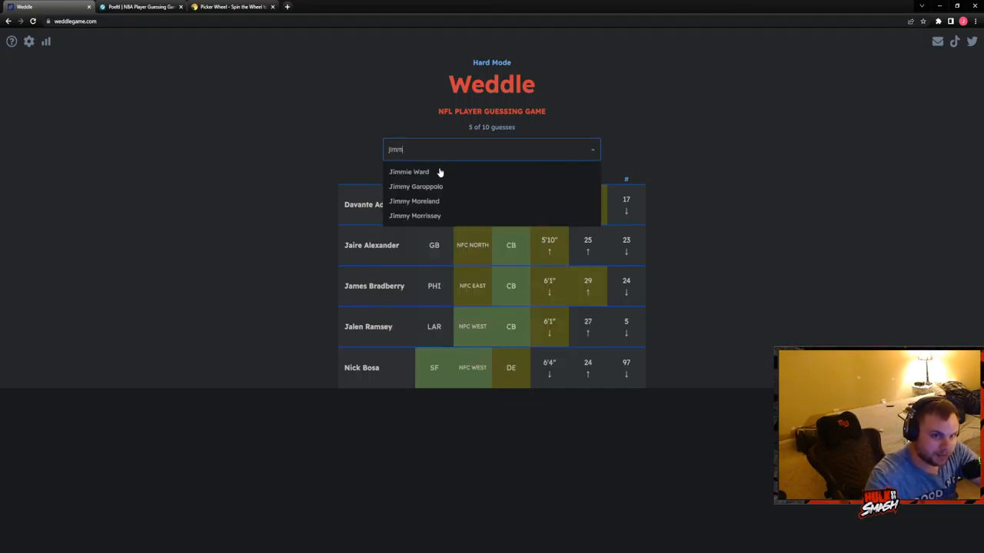
{"action": "left_click", "coordinate": [409, 172]}
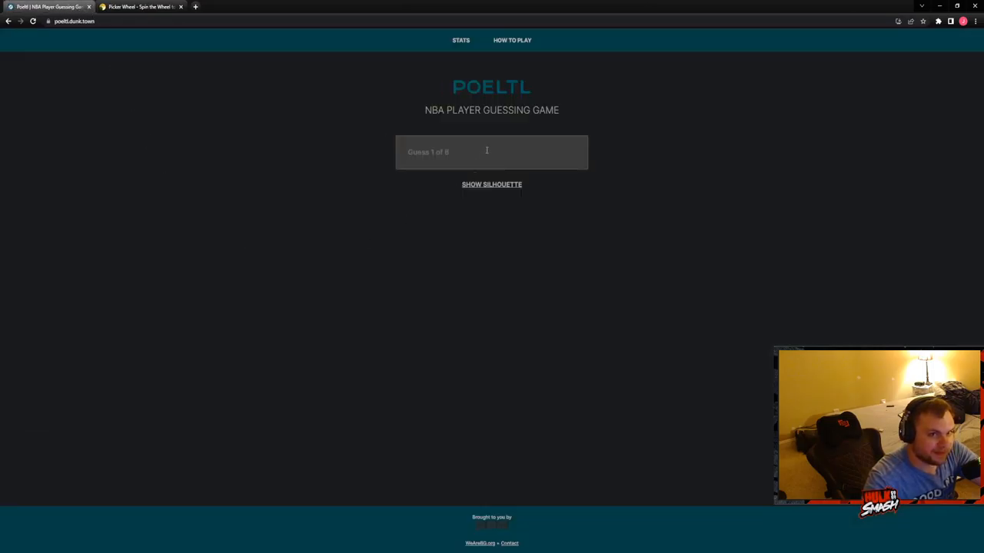
Check the silhouette, solve Poeltl with Al Horford in one guess, then switch to Picker Wheel
{"action": "left_click", "coordinate": [492, 184]}
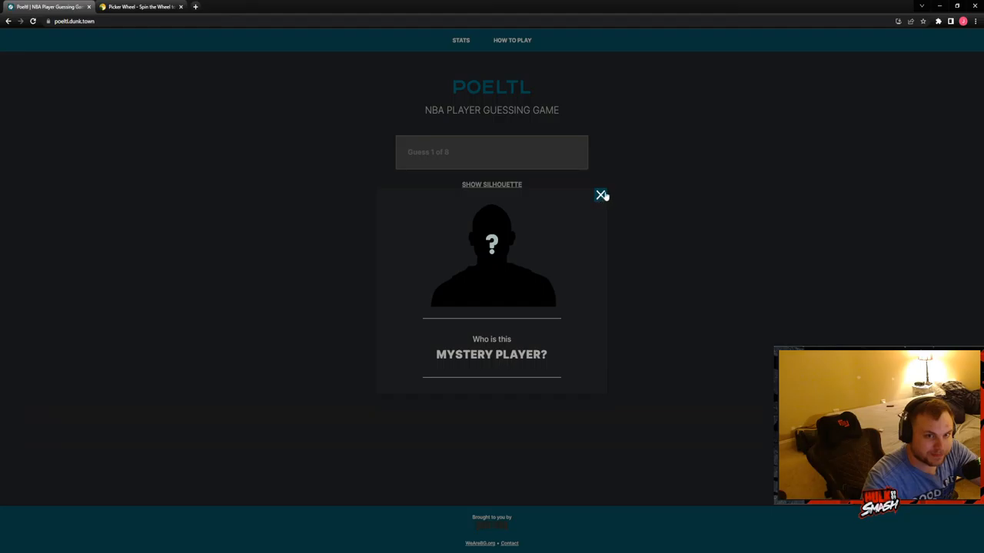
{"action": "left_click", "coordinate": [601, 193]}
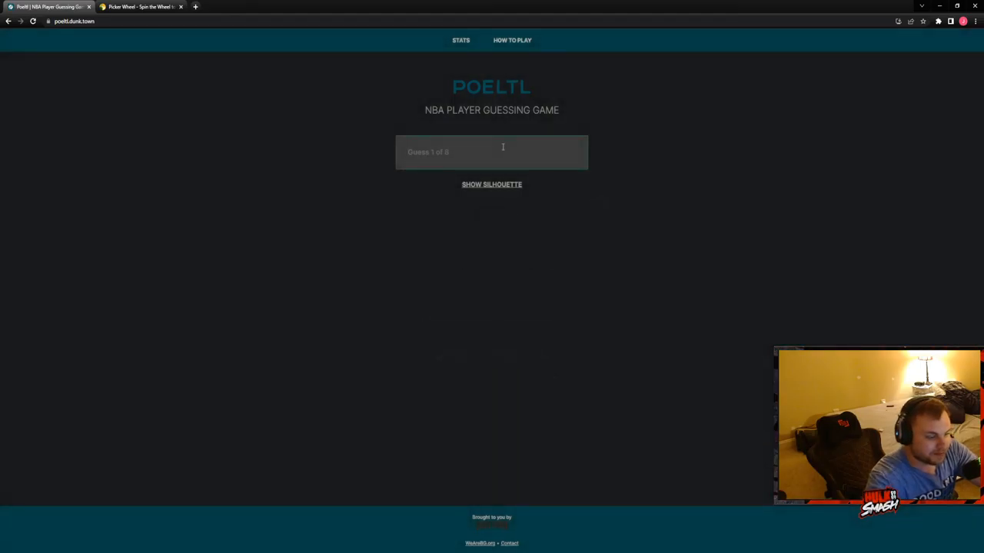
{"action": "left_click", "coordinate": [492, 153]}
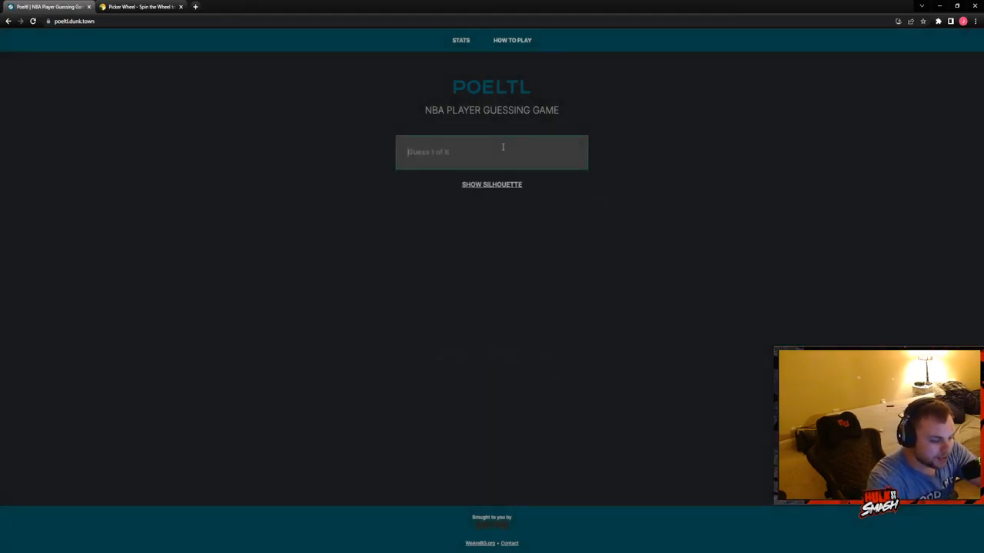
{"action": "type", "text": "al h"}
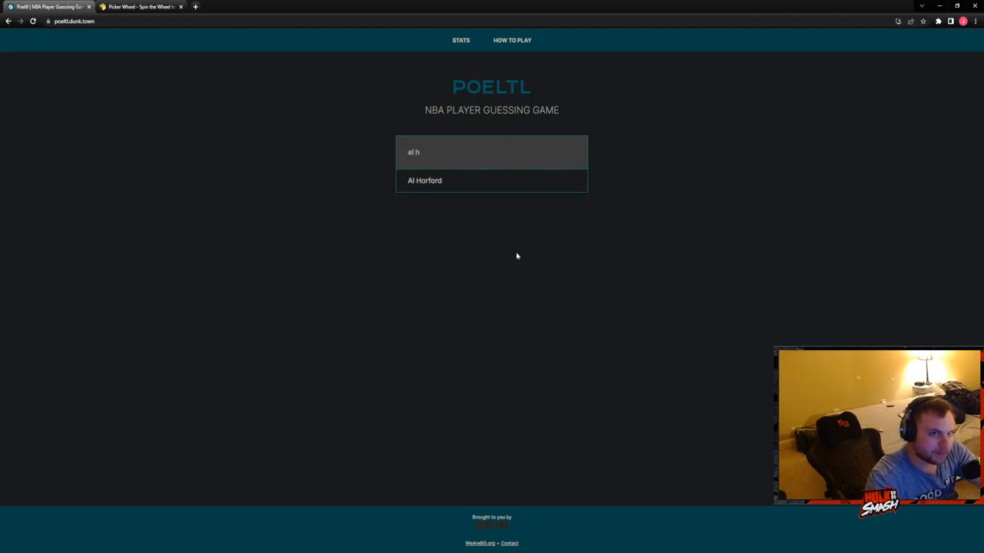
{"action": "left_click", "coordinate": [424, 181]}
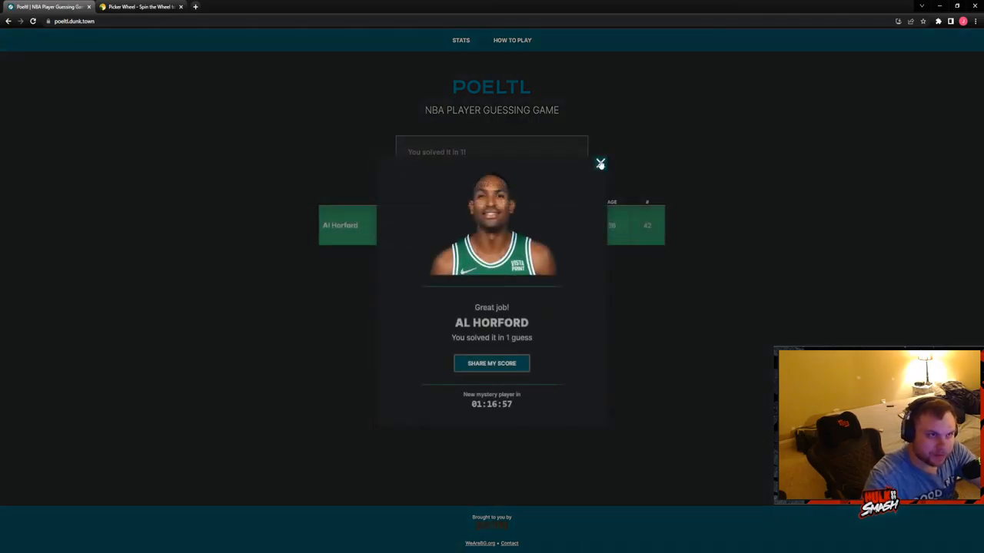
{"action": "left_click", "coordinate": [599, 163]}
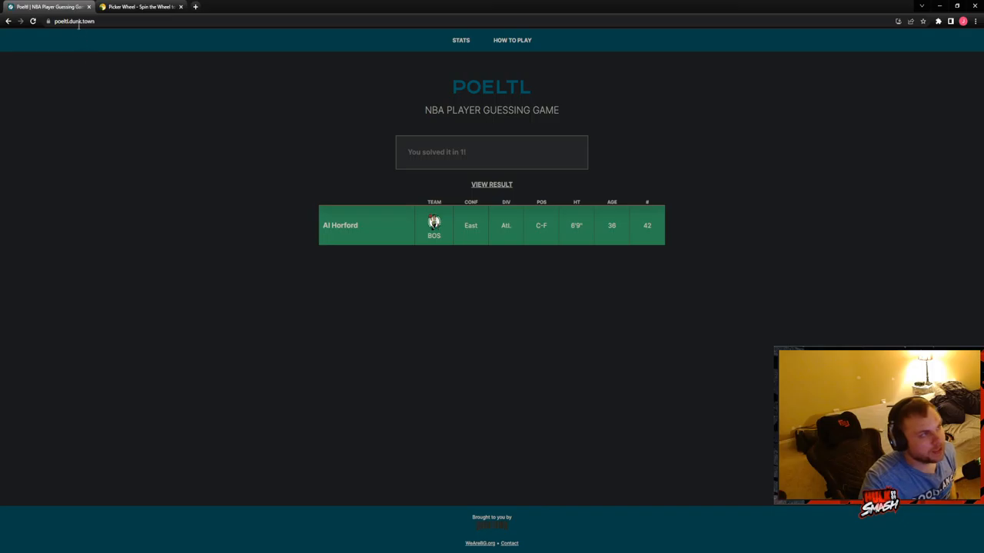
{"action": "left_click", "coordinate": [138, 7]}
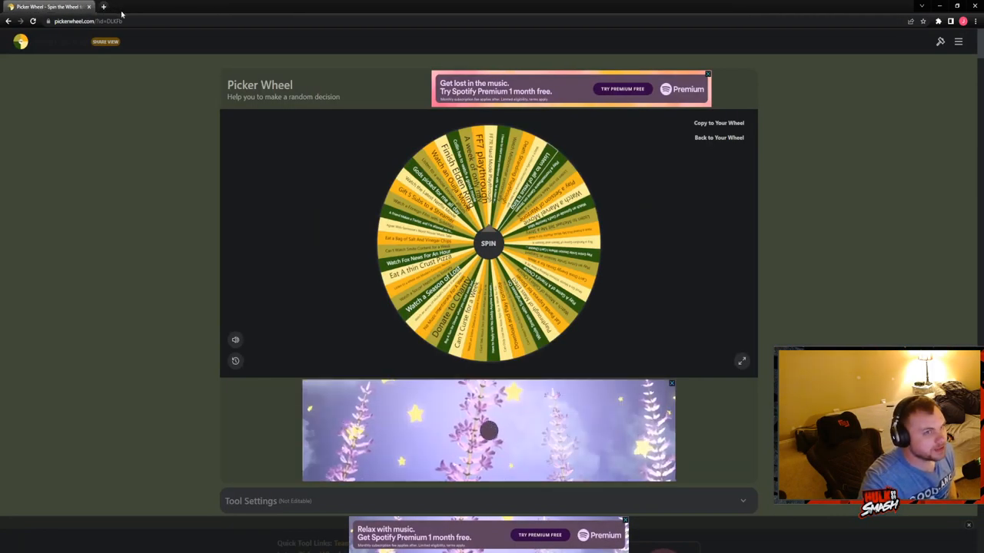